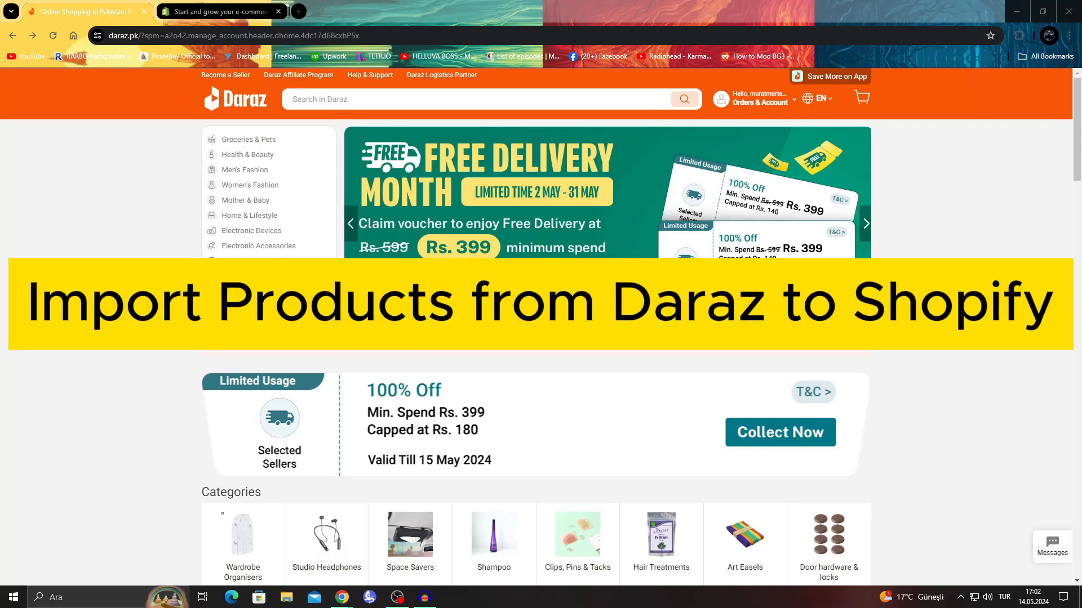
# Flip between the Daraz homepage and the Shopify store admin, glancing at each
pyautogui.click(866, 223)
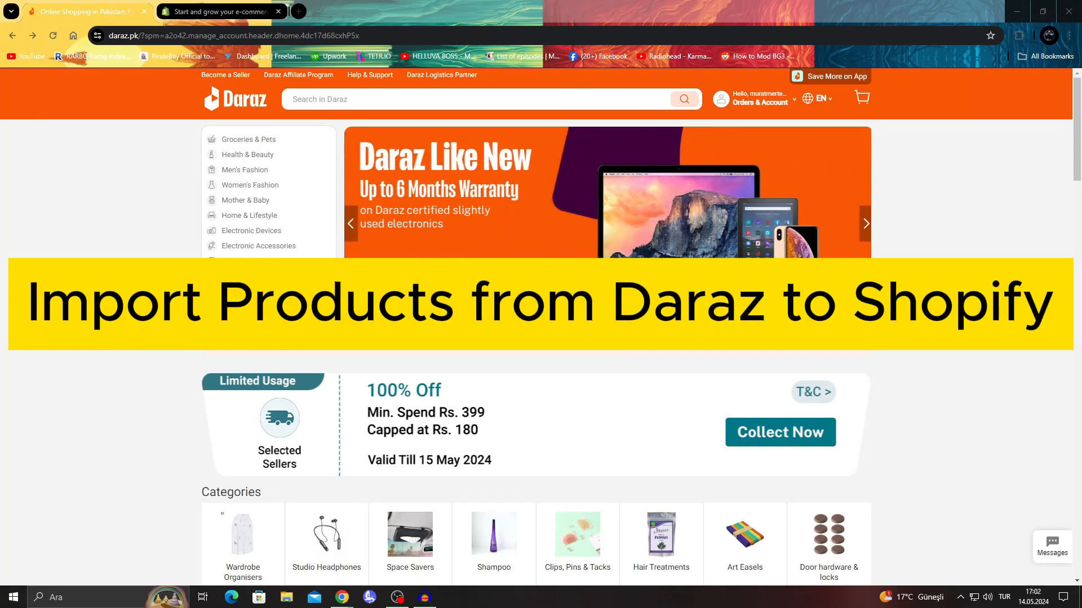
pyautogui.click(214, 12)
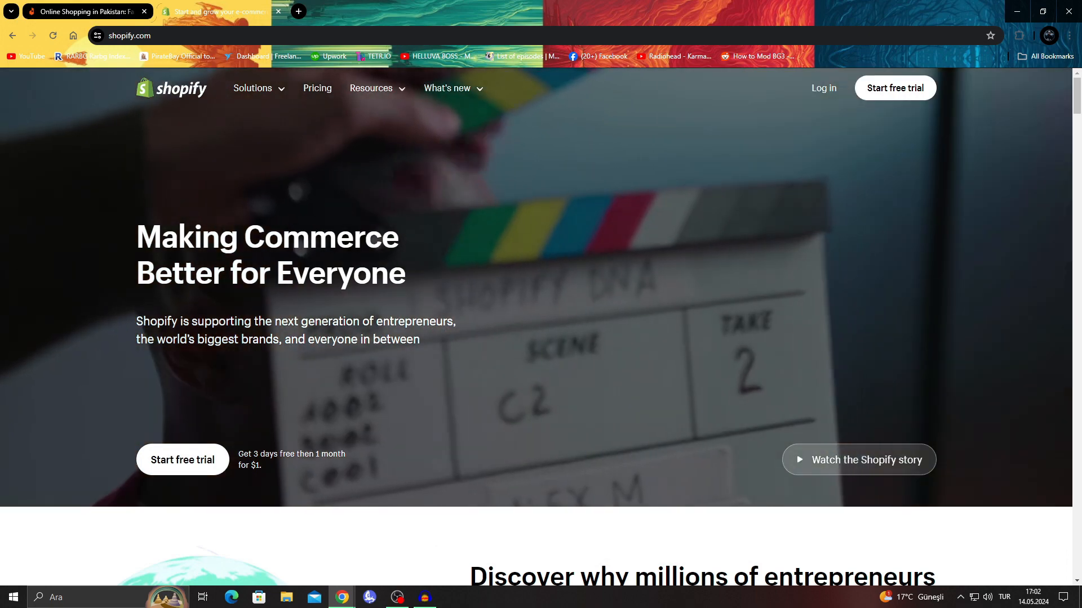
pyautogui.click(214, 12)
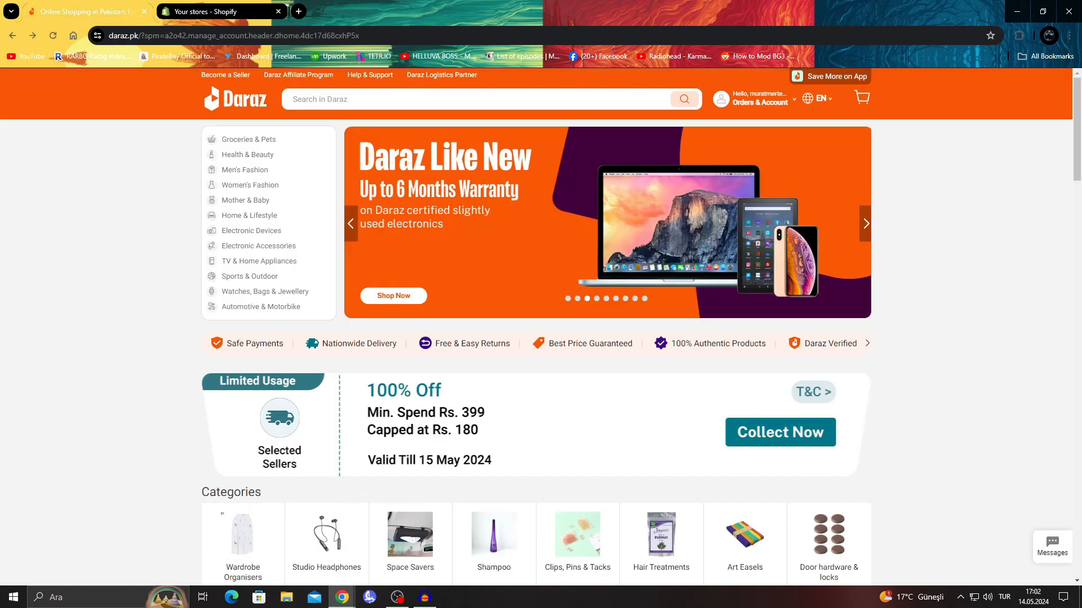
pyautogui.scroll(-3)
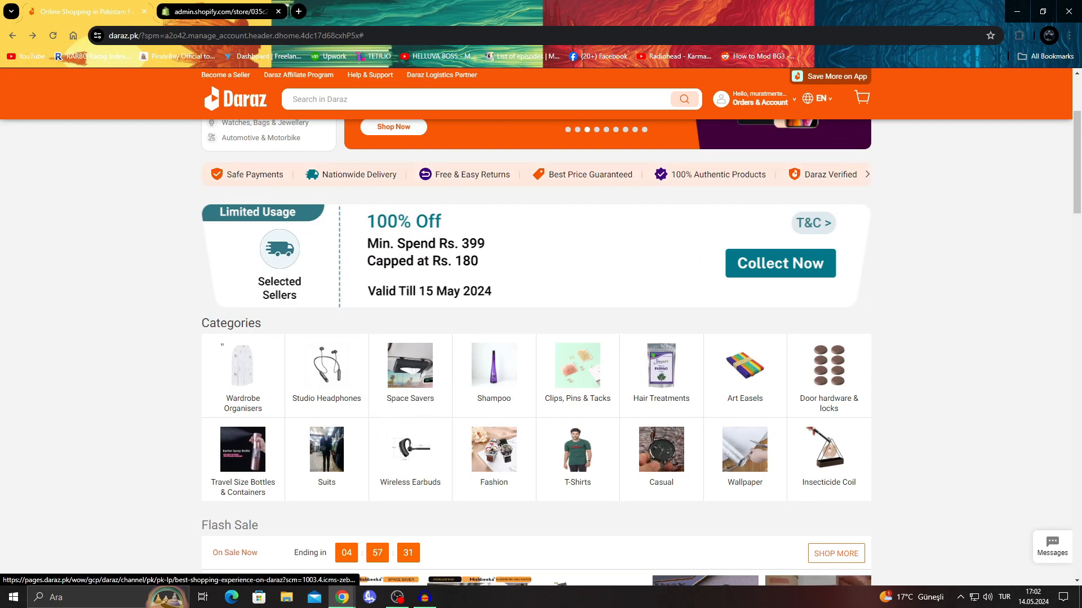
pyautogui.scroll(3)
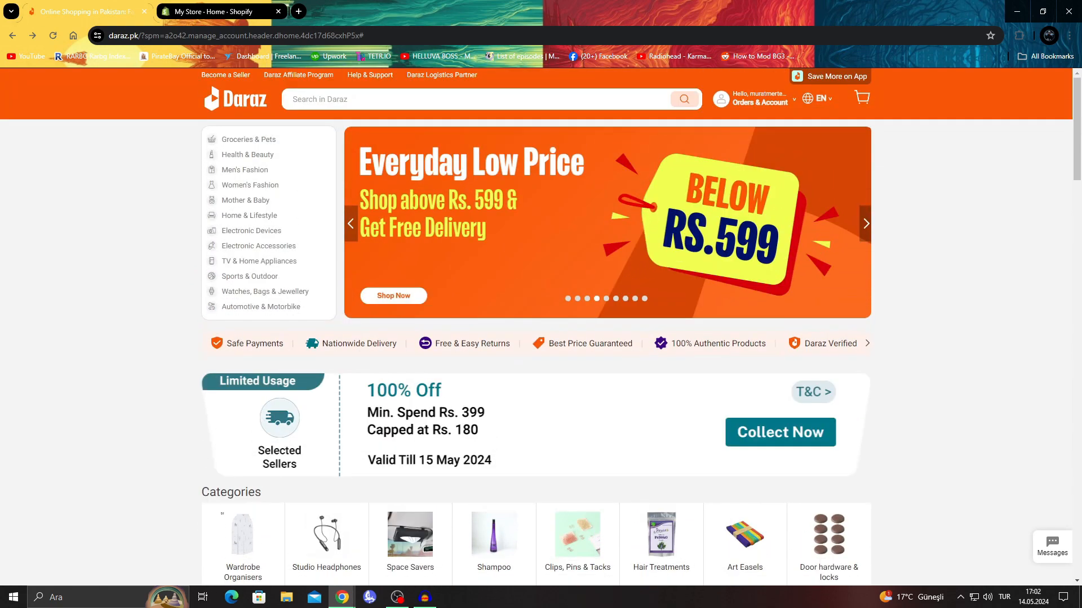
pyautogui.moveTo(218, 11)
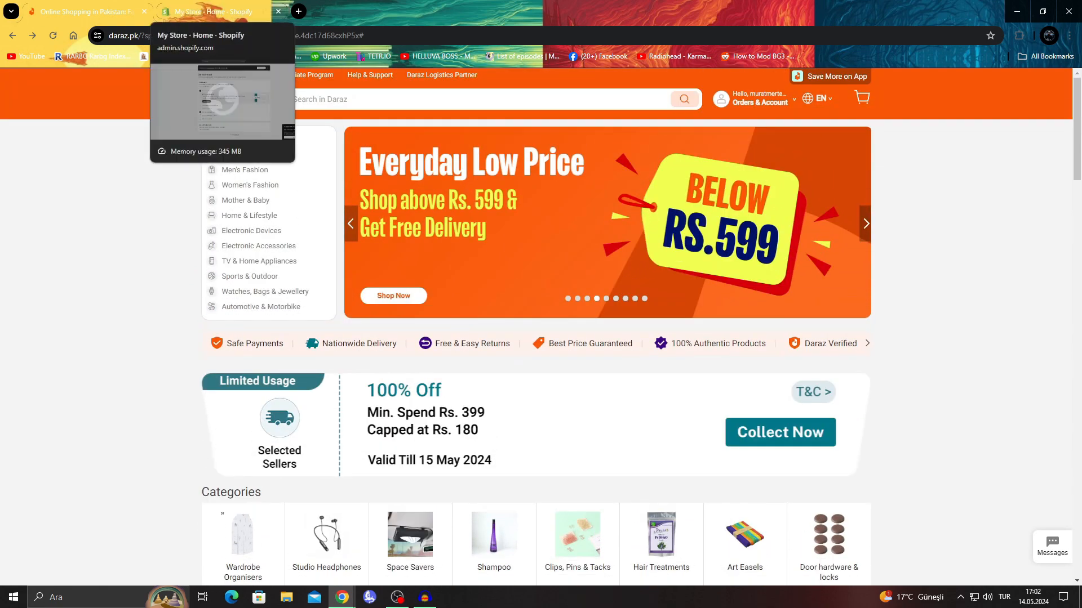
pyautogui.click(207, 11)
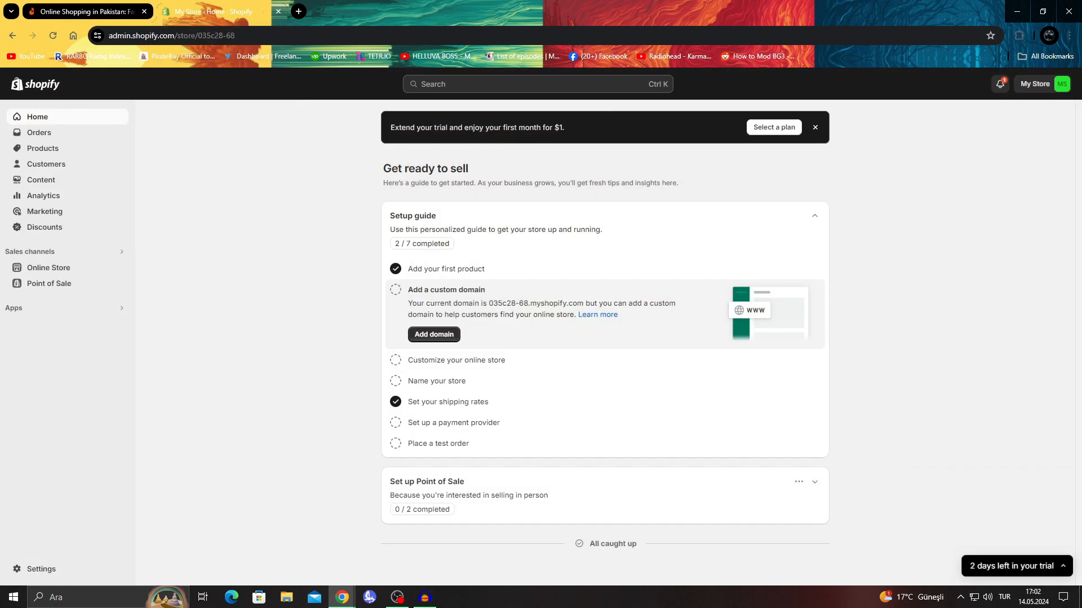
pyautogui.click(815, 127)
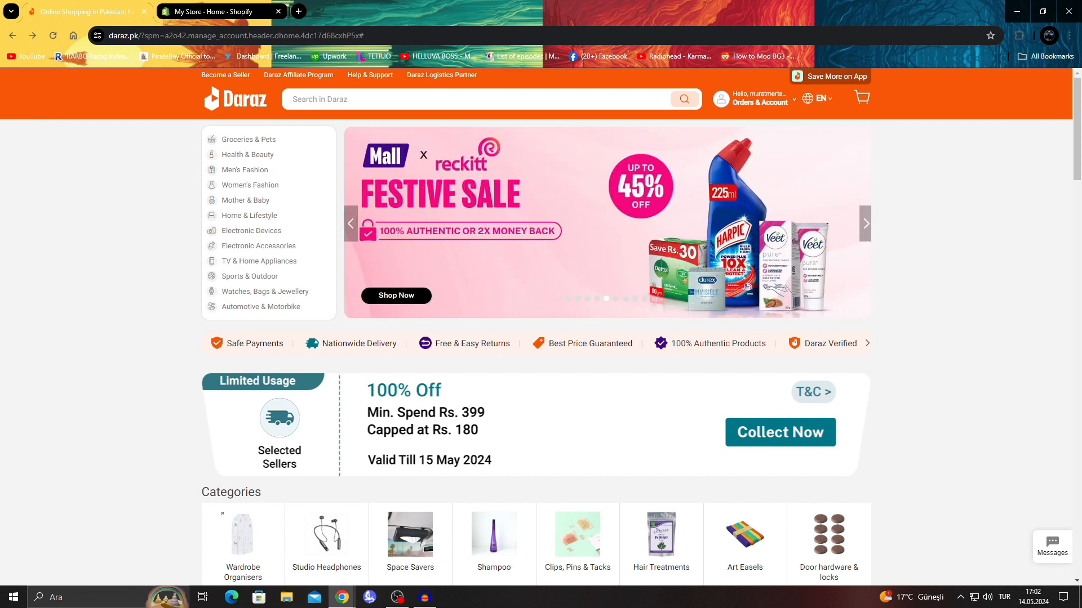
# Browse through the Daraz homepage promotional banners, then land on the Shopify admin setup guide
pyautogui.click(865, 223)
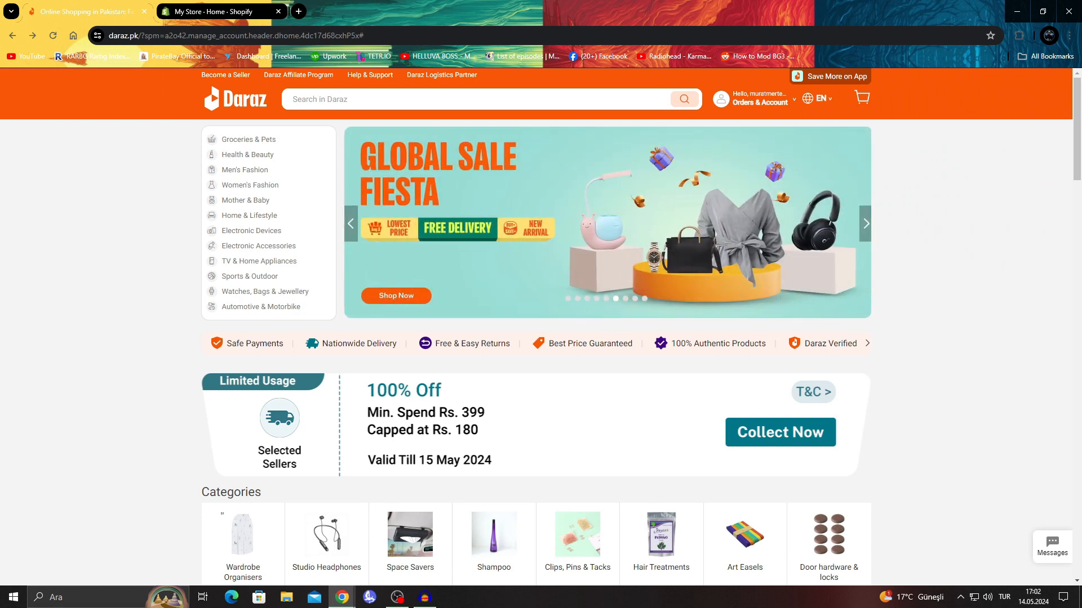
pyautogui.click(865, 223)
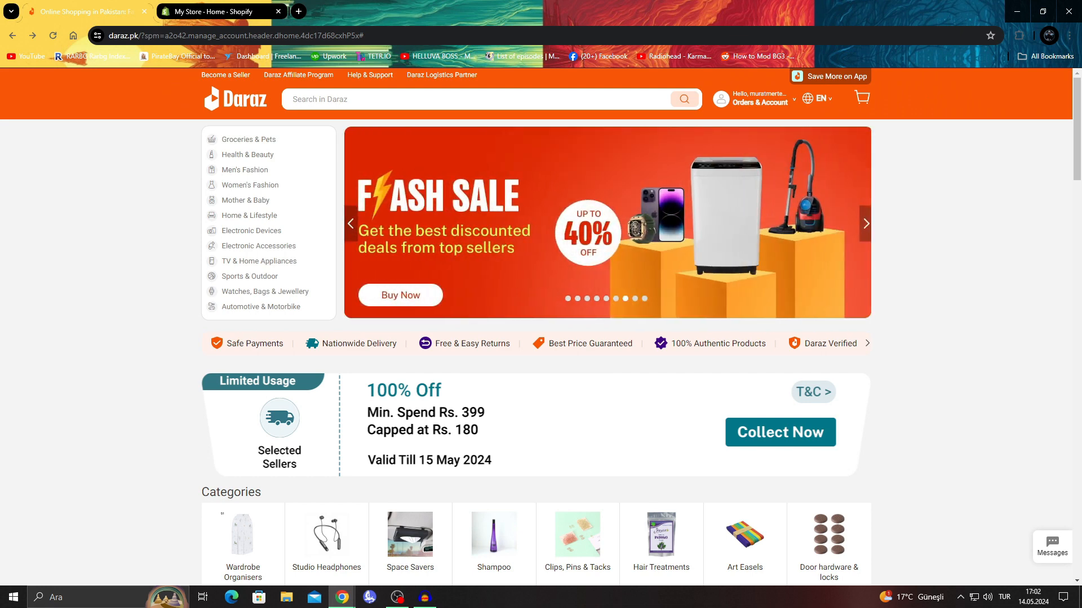
pyautogui.click(865, 223)
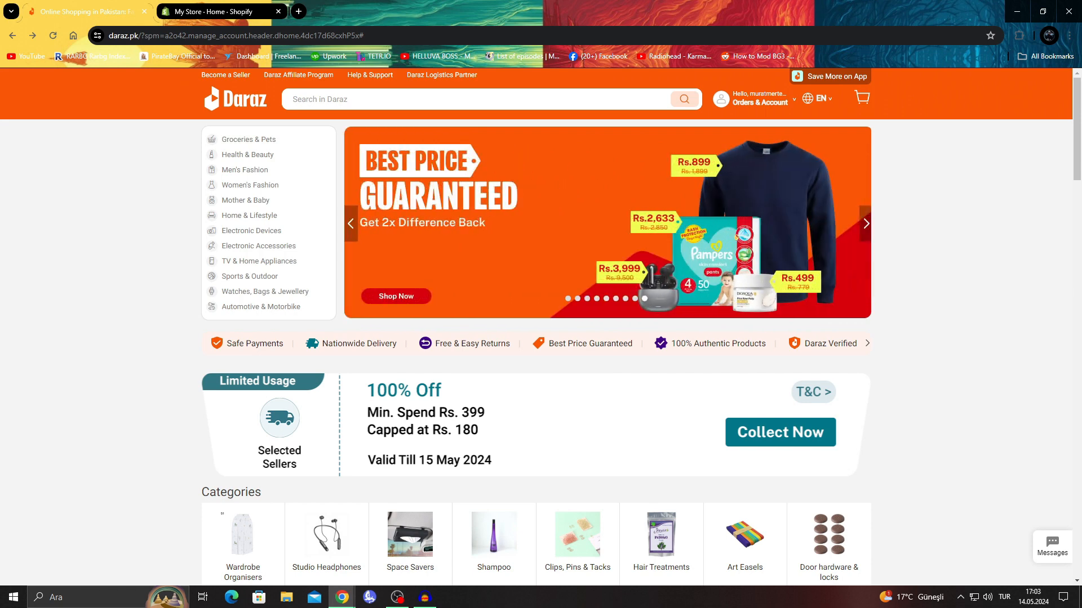
pyautogui.click(866, 223)
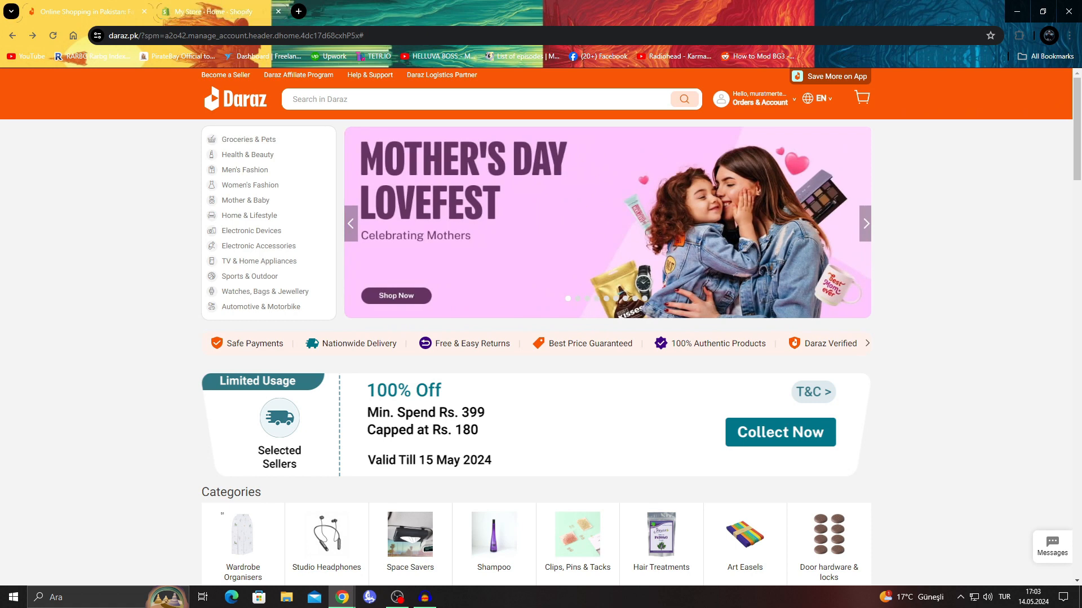
pyautogui.moveTo(208, 11)
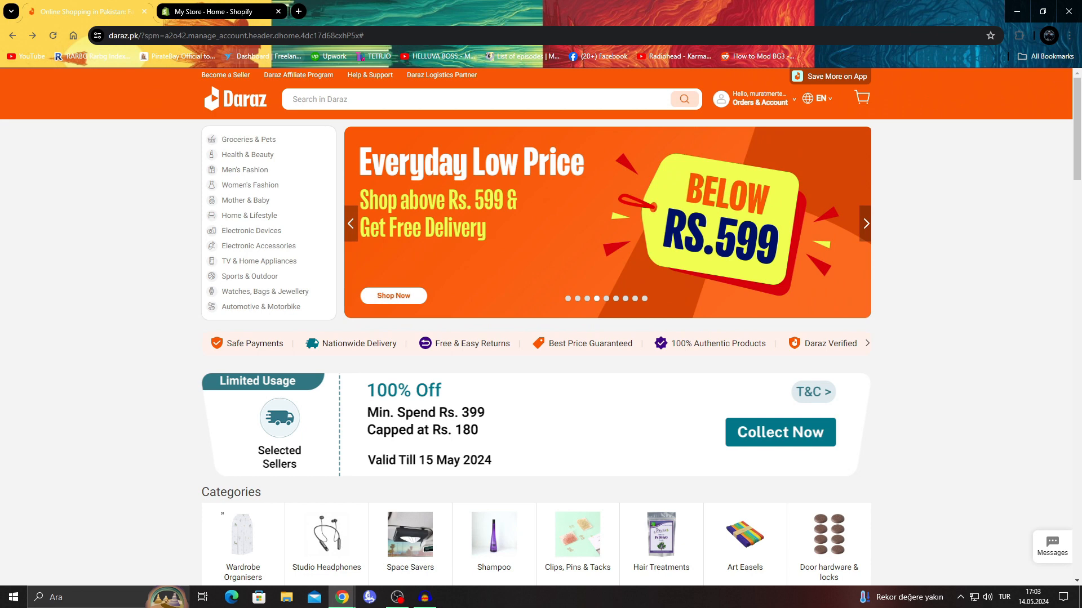
pyautogui.click(865, 224)
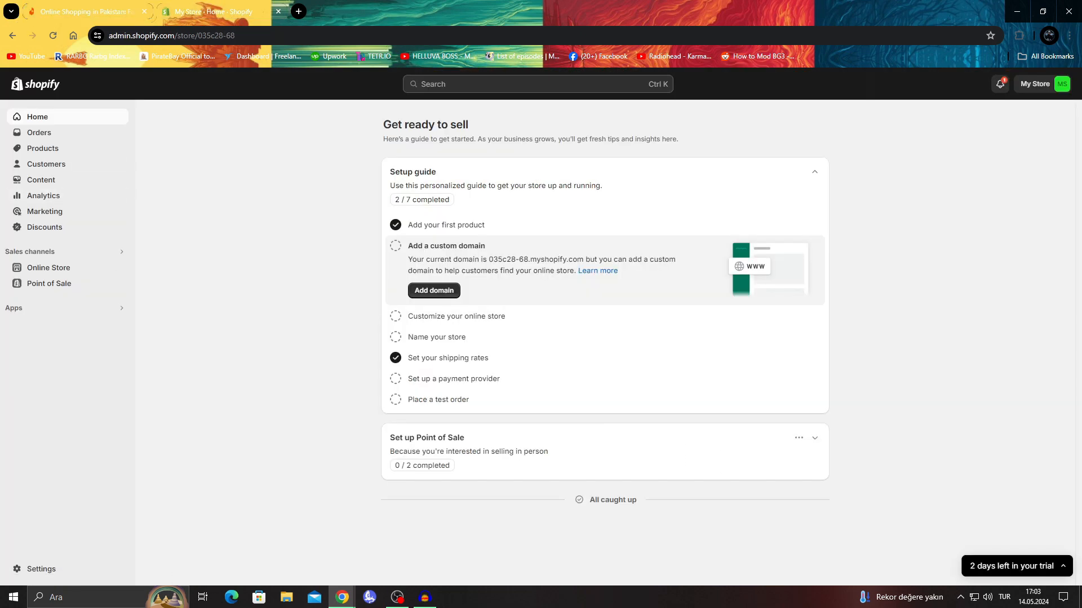
pyautogui.moveTo(76, 11)
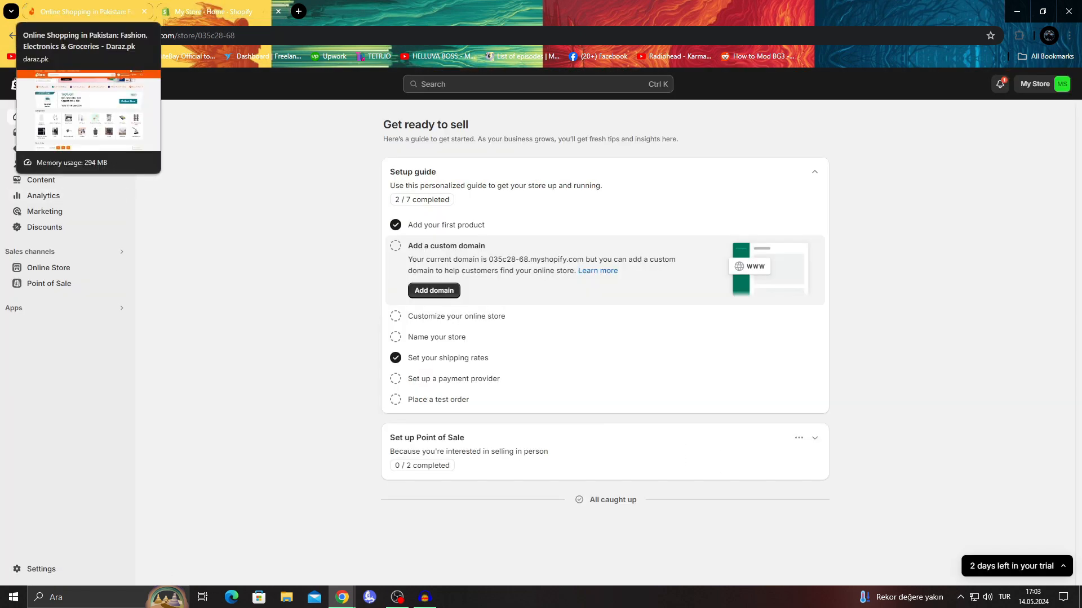
# Bring up Daraz's Become a Seller page and read its seller types and FAQ
pyautogui.click(82, 11)
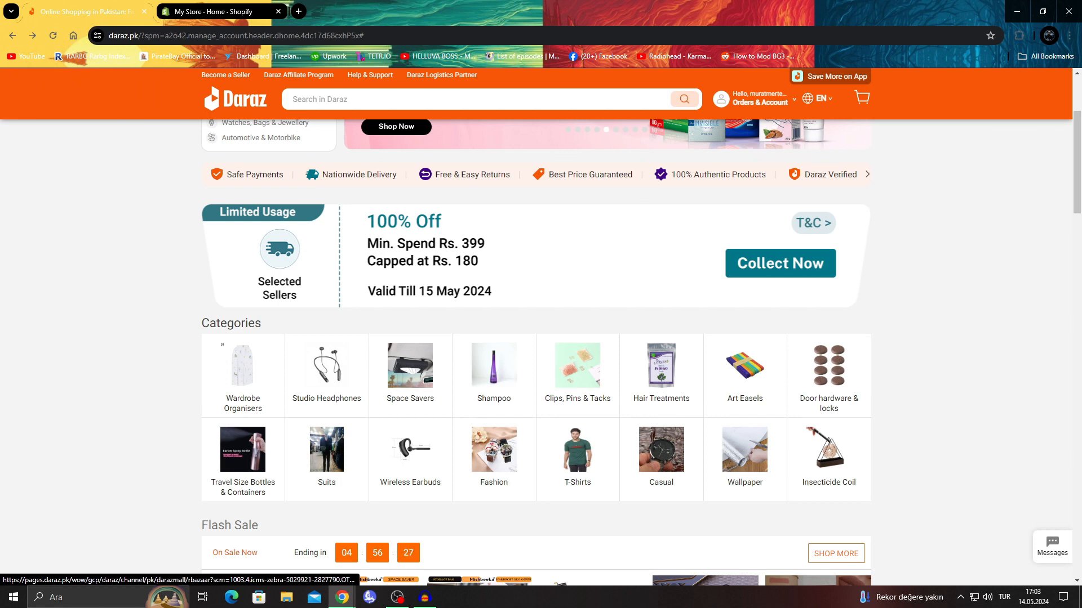
pyautogui.click(757, 99)
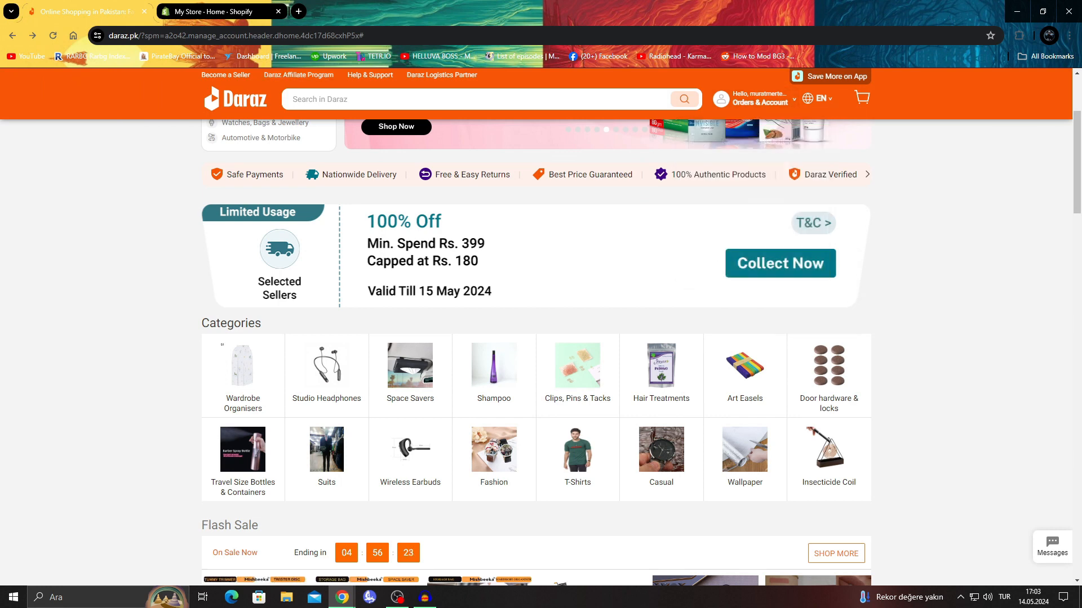
pyautogui.click(226, 74)
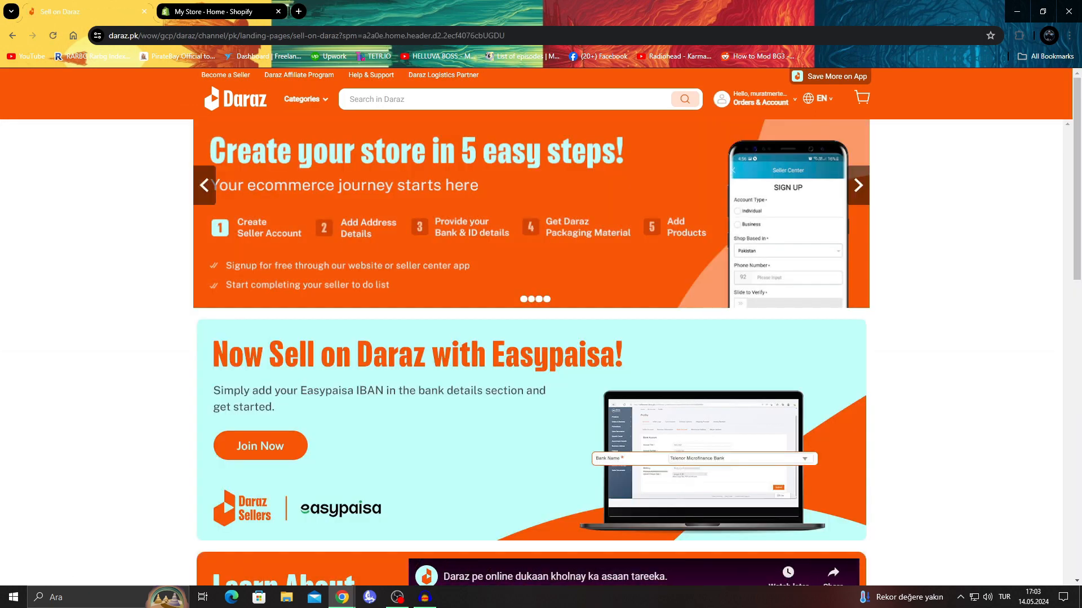
pyautogui.scroll(-3)
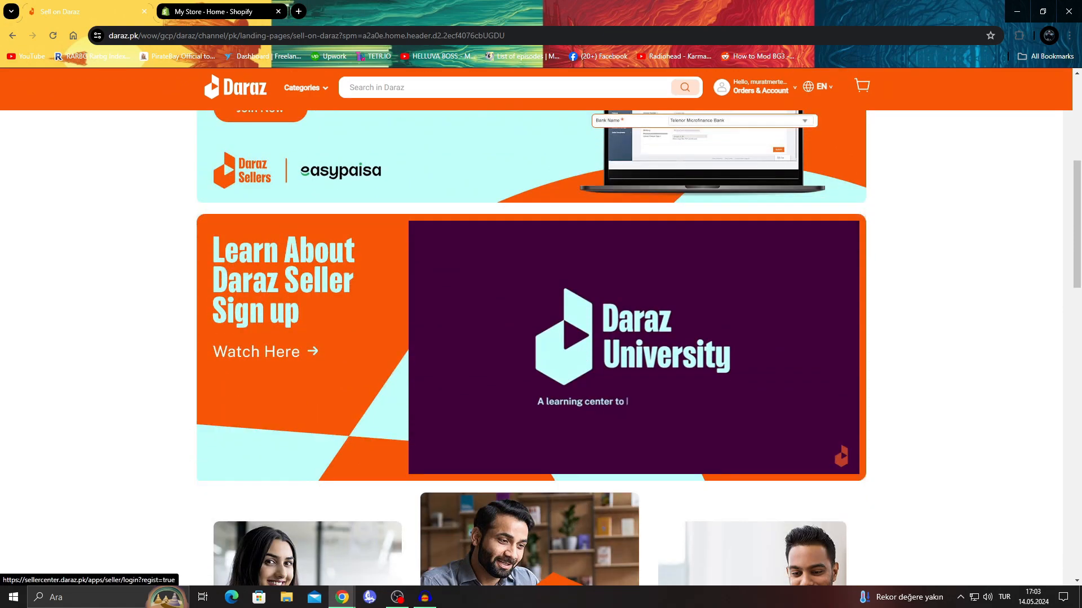
pyautogui.scroll(-3)
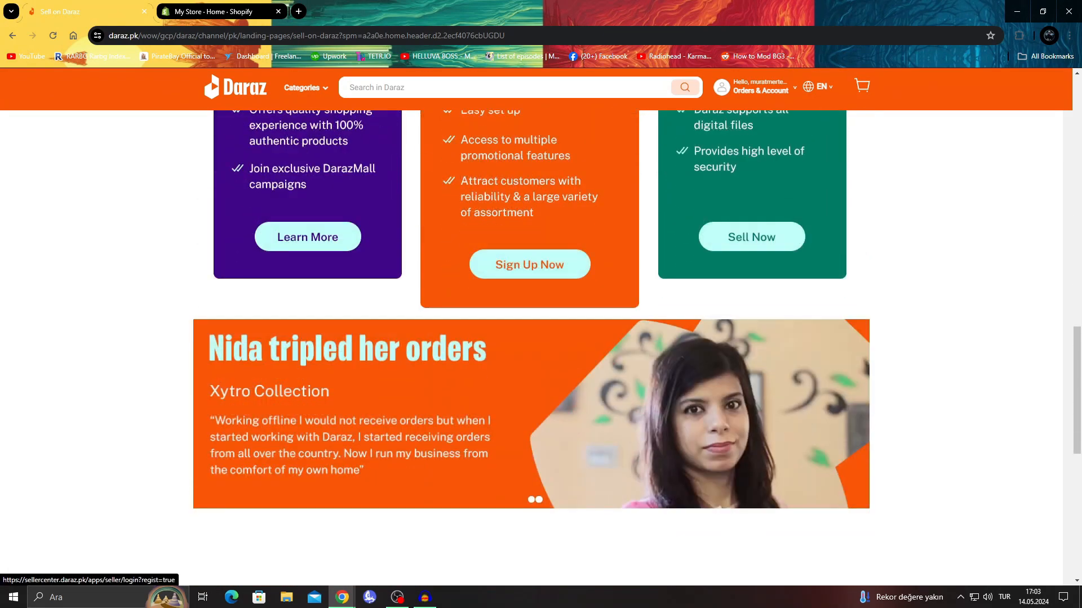
pyautogui.scroll(-3)
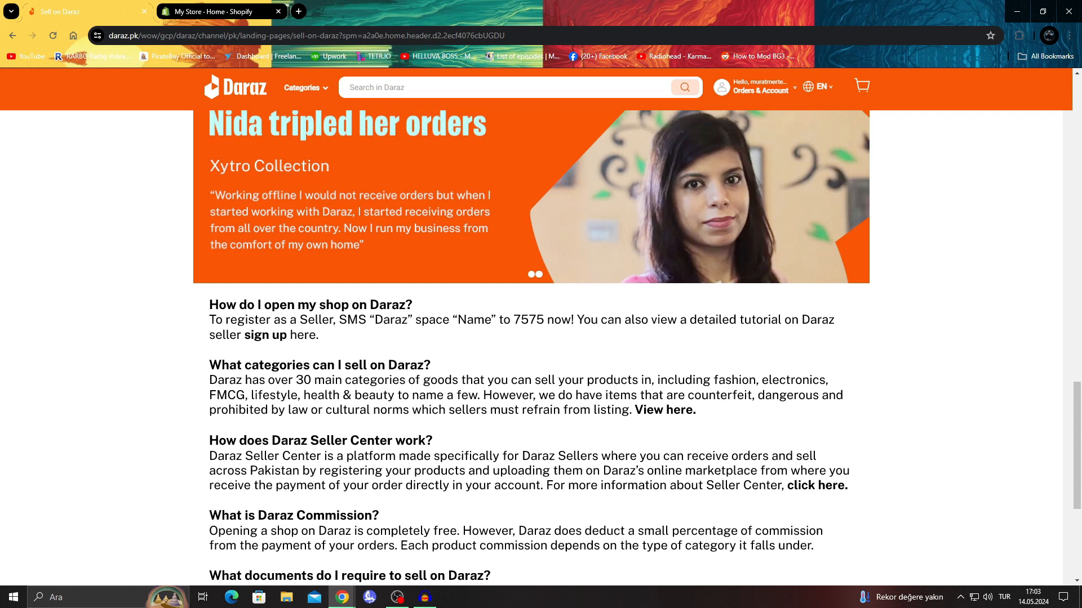
# Return to the Daraz shopping homepage and its product categories
pyautogui.click(215, 12)
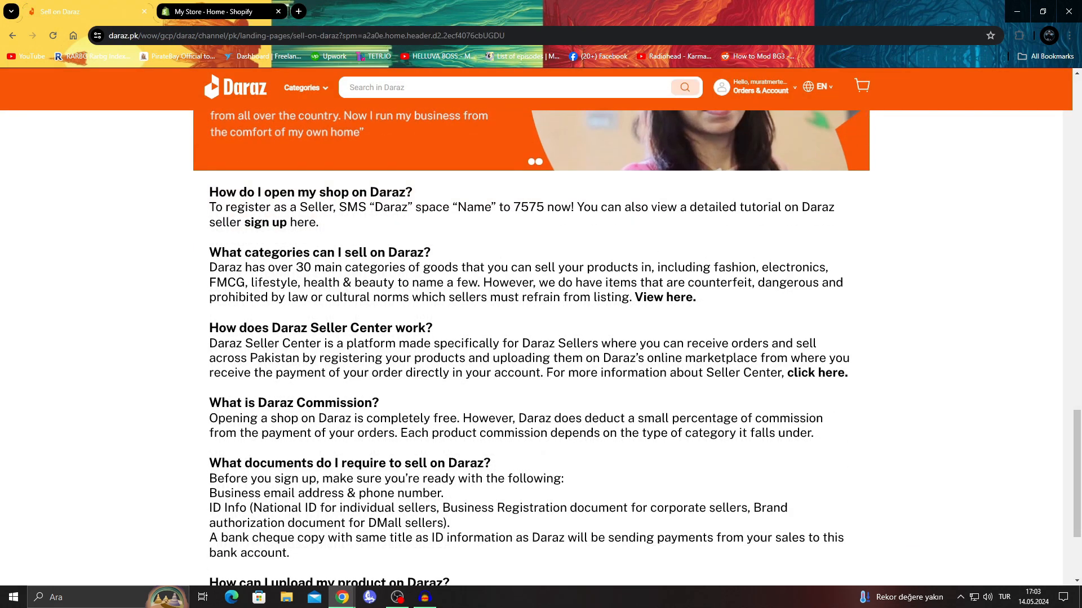
pyautogui.scroll(-3)
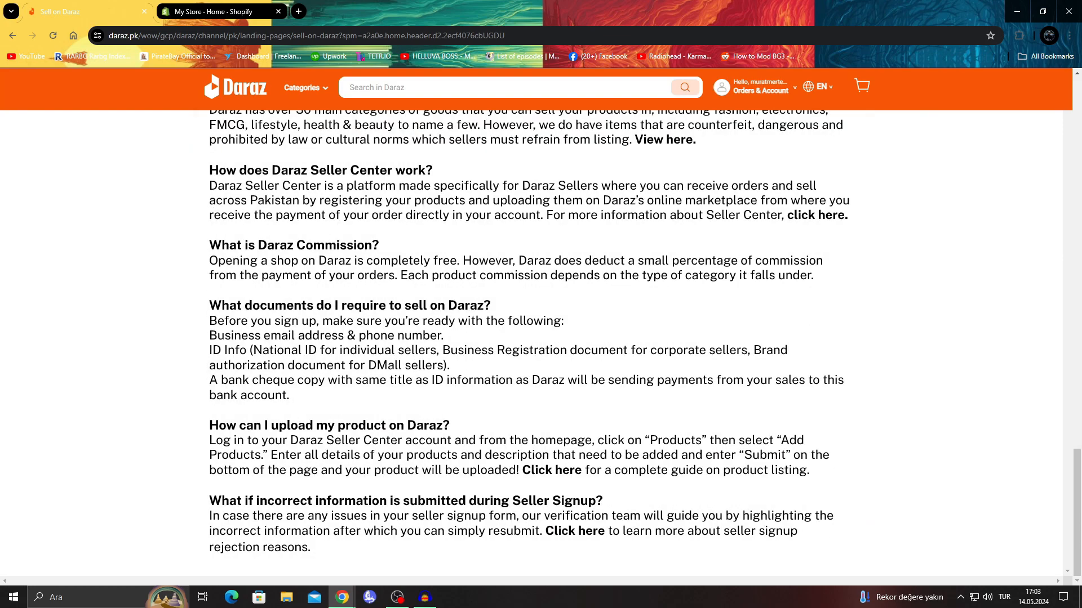
pyautogui.scroll(3)
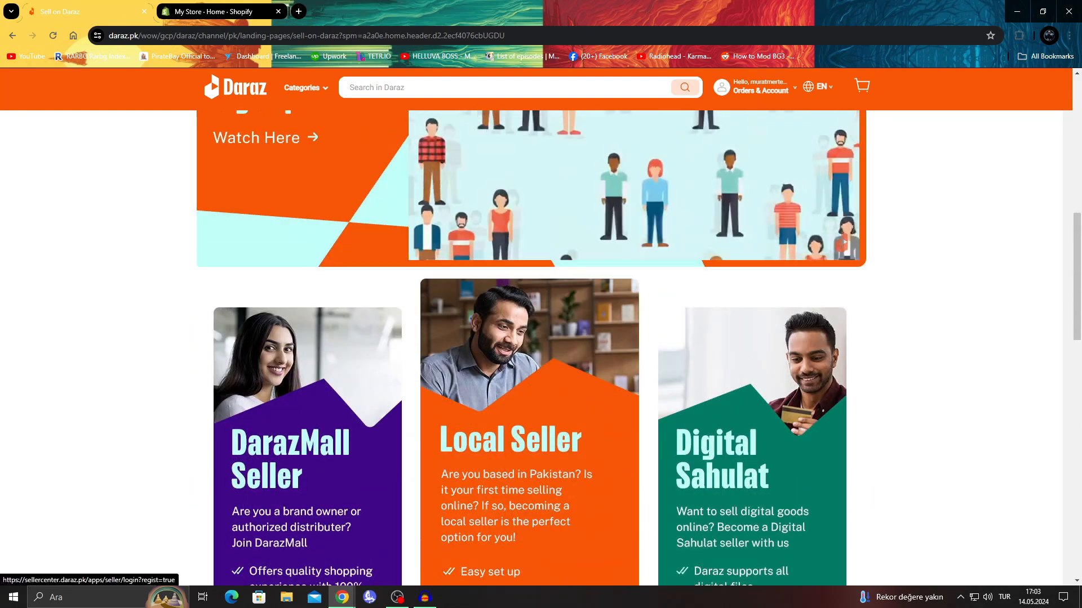
pyautogui.scroll(3)
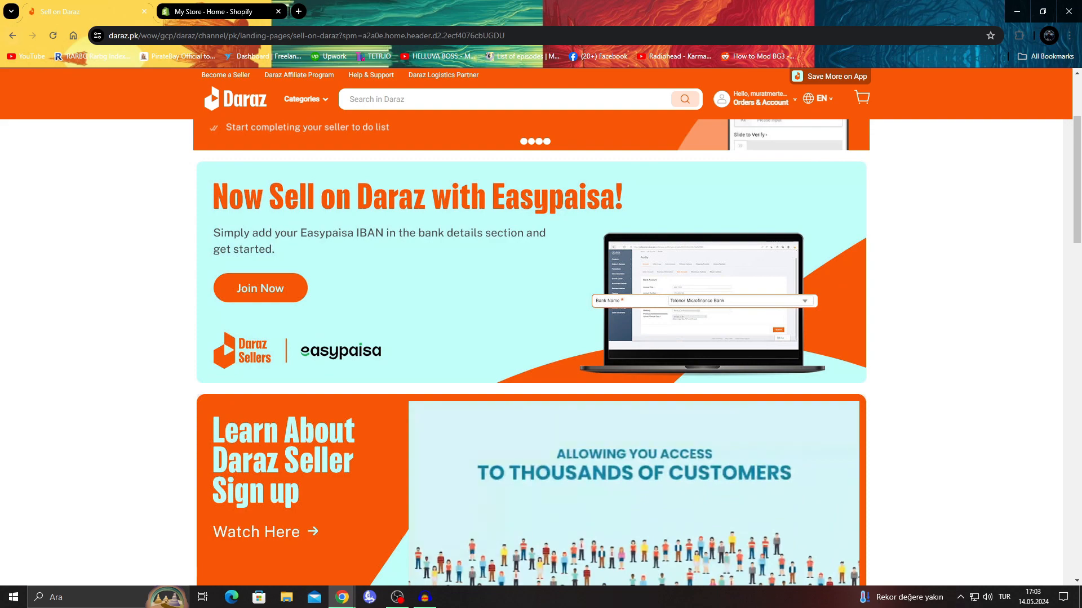
pyautogui.click(235, 99)
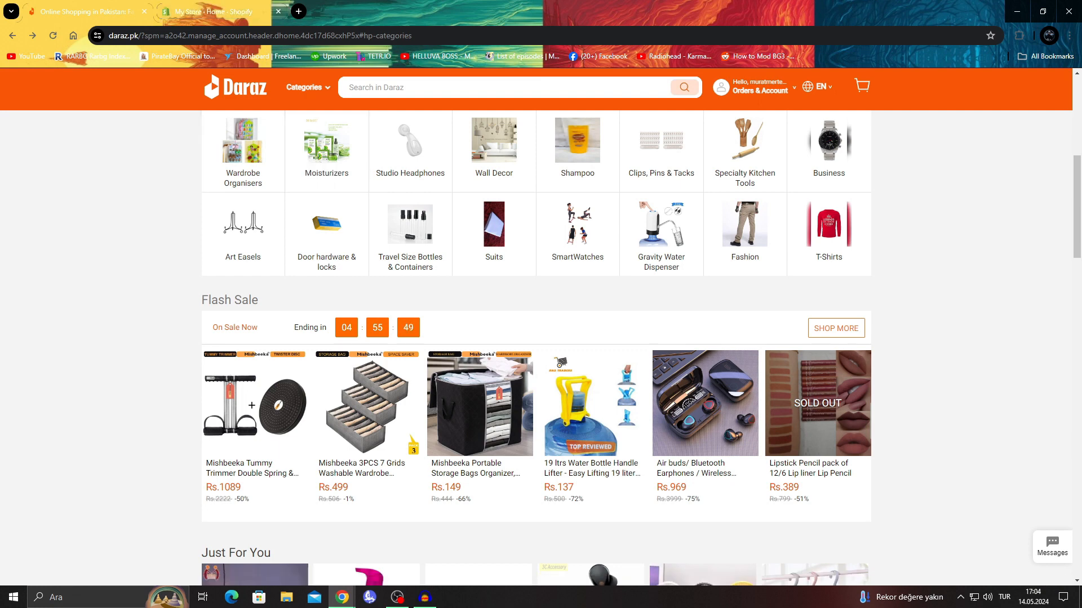
# Search the store's installed Shopify apps for 'daraz', finding no results
pyautogui.click(207, 12)
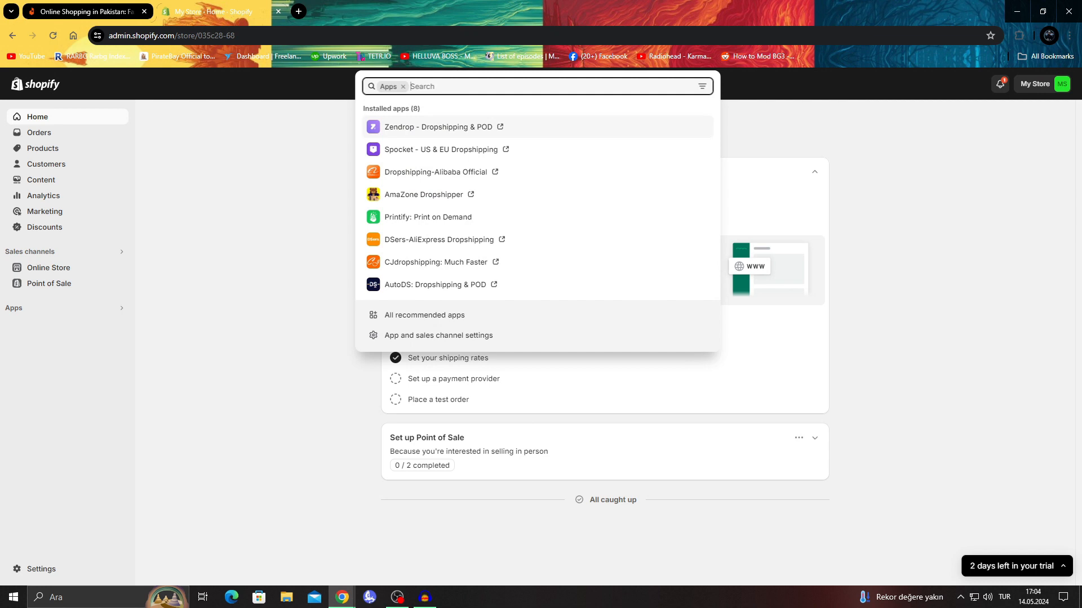
pyautogui.write('da')
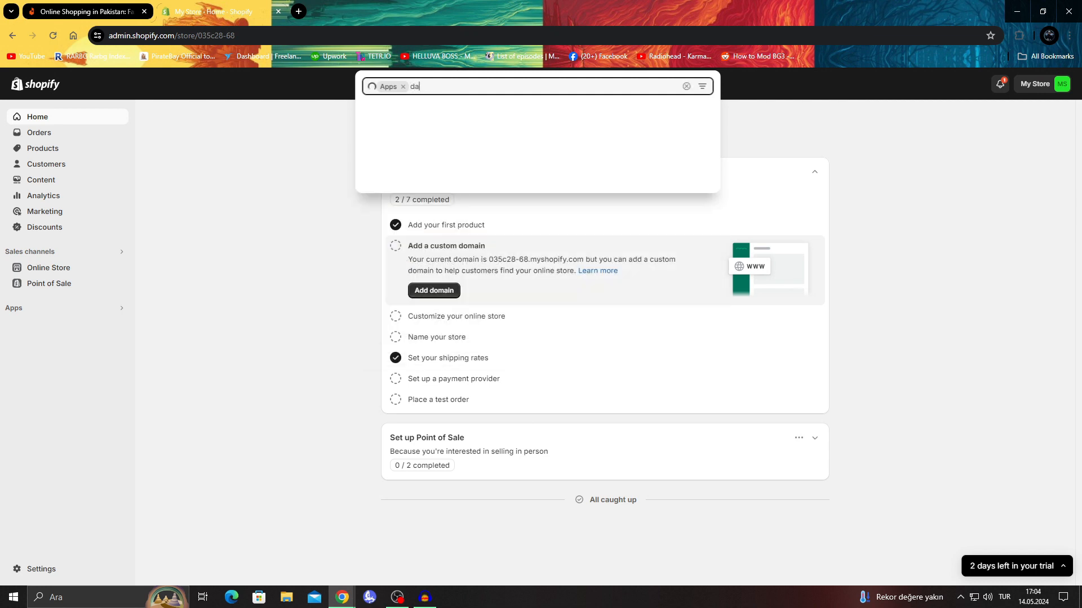
pyautogui.write('raz')
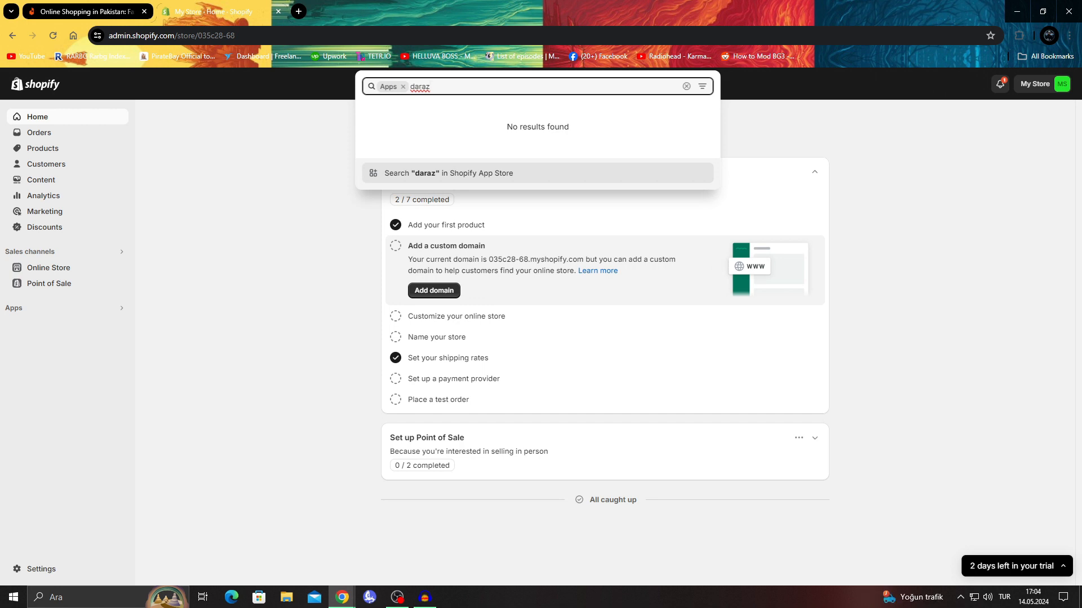
pyautogui.moveTo(447, 174)
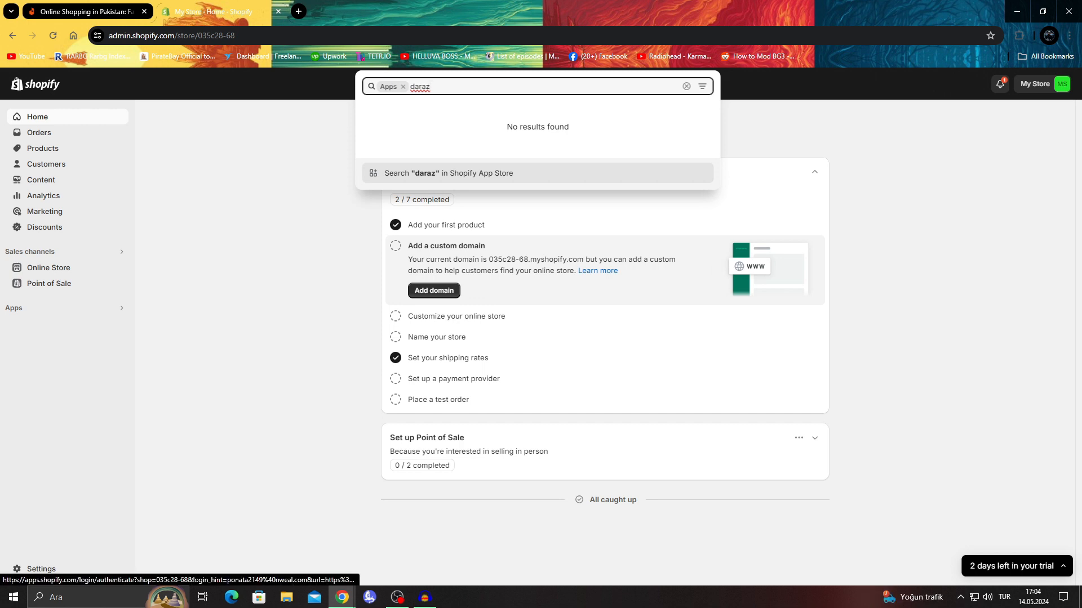
# Search the Shopify App Store for 'daraz' and open Migratify's app page in a new tab
pyautogui.click(448, 172)
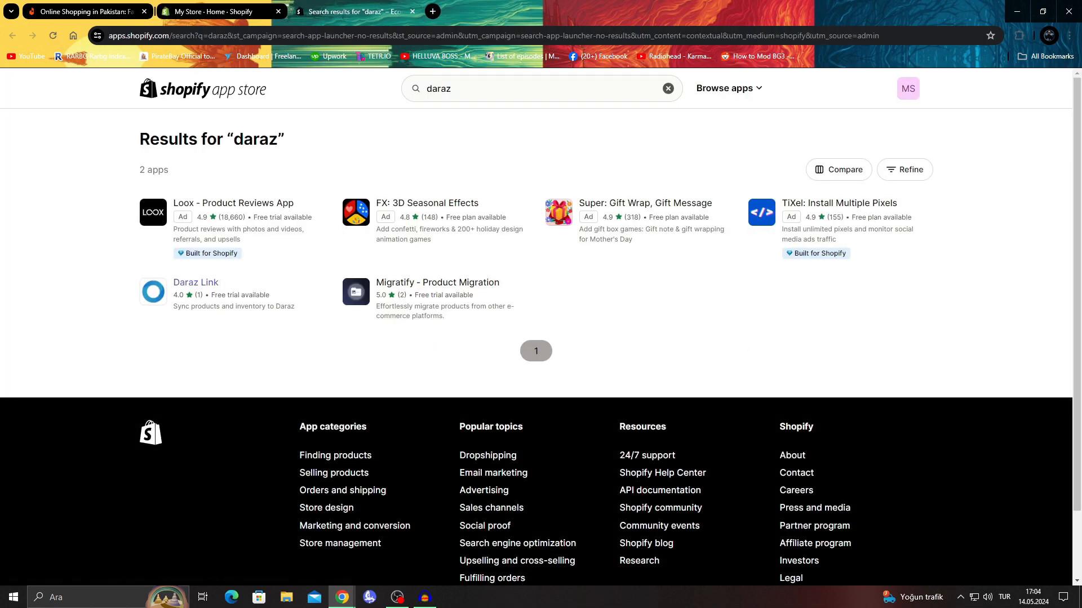
pyautogui.moveTo(195, 282)
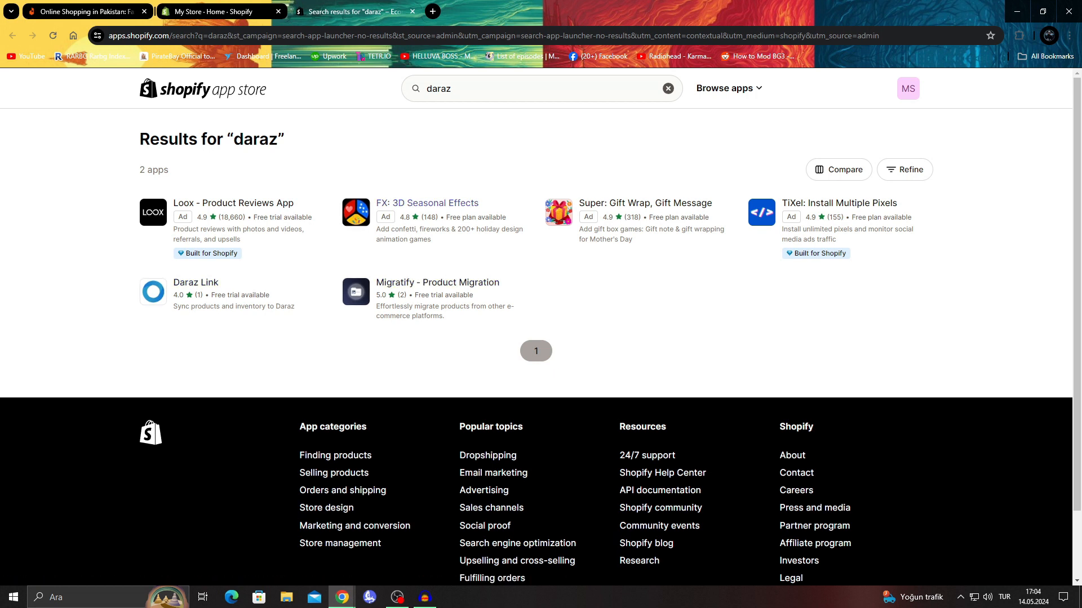
pyautogui.moveTo(232, 203)
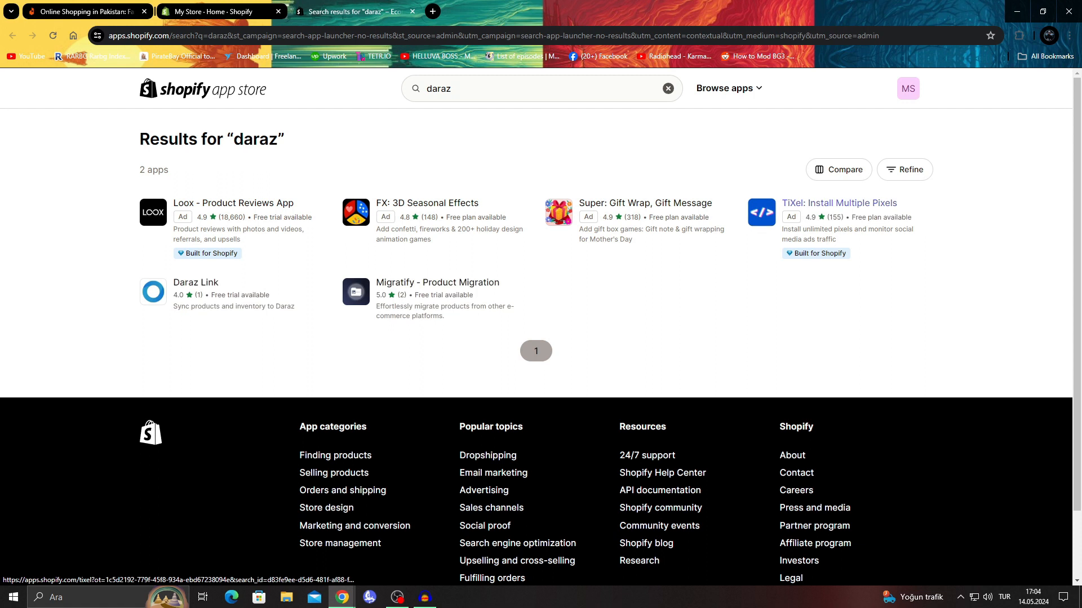
pyautogui.moveTo(437, 281)
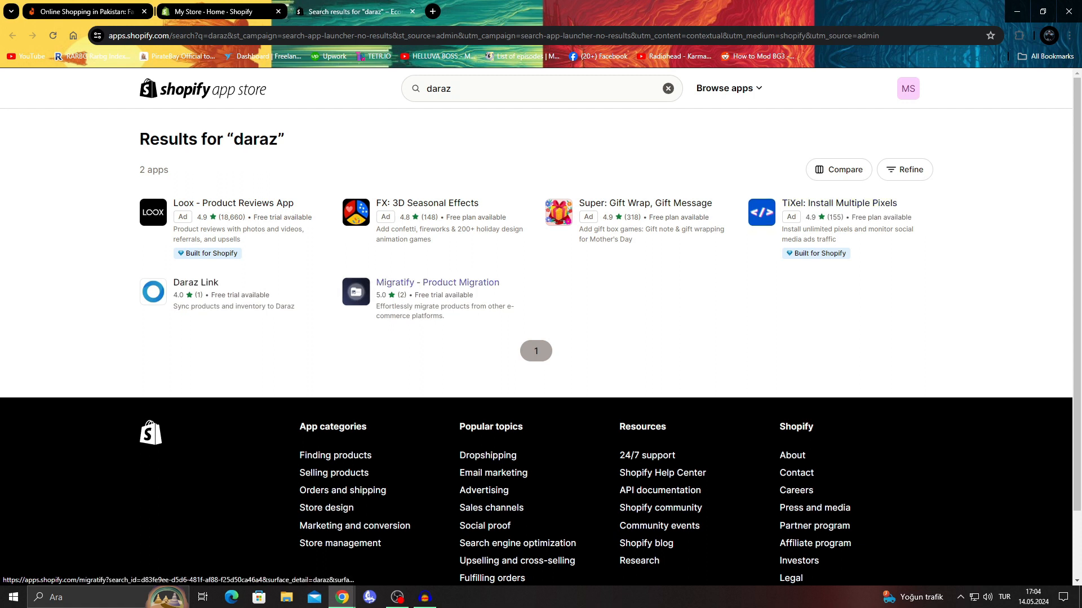
pyautogui.rightClick(437, 282)
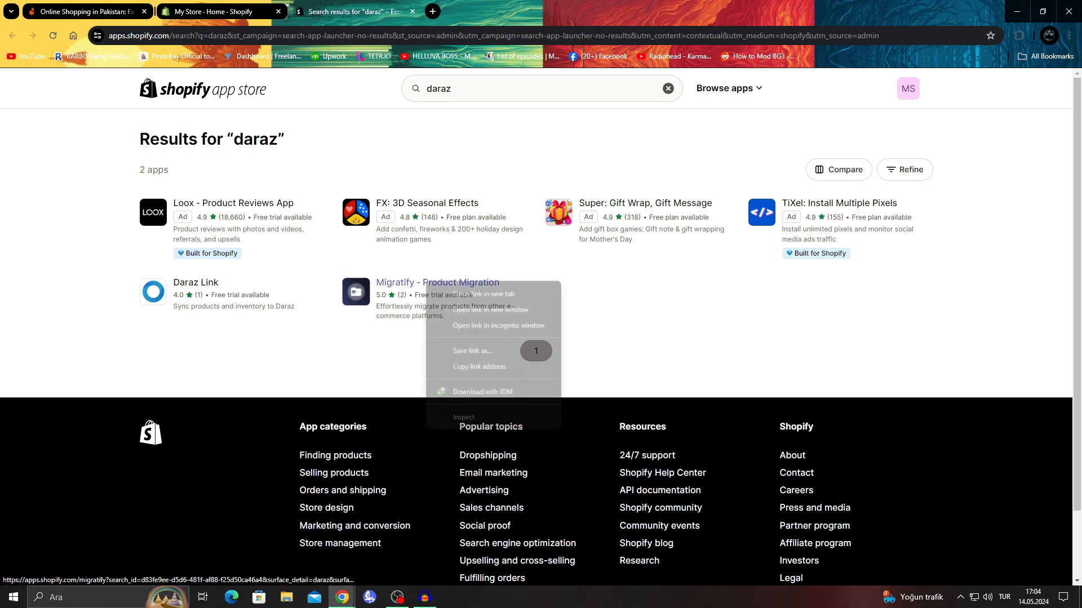
pyautogui.click(480, 295)
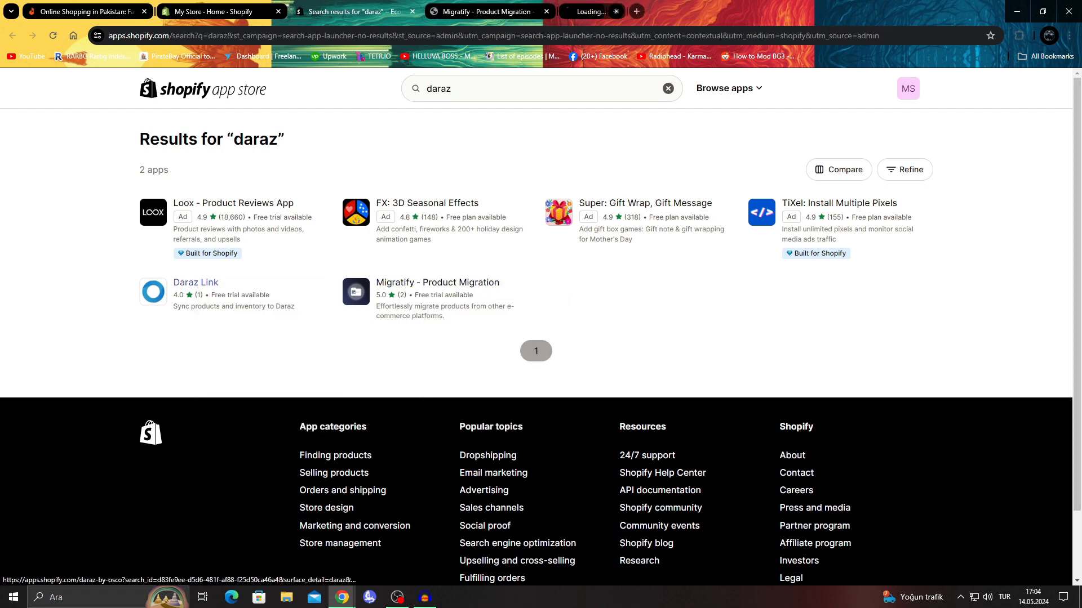
# Review Migratify's app page and enlarge its first screenshot
pyautogui.click(195, 282)
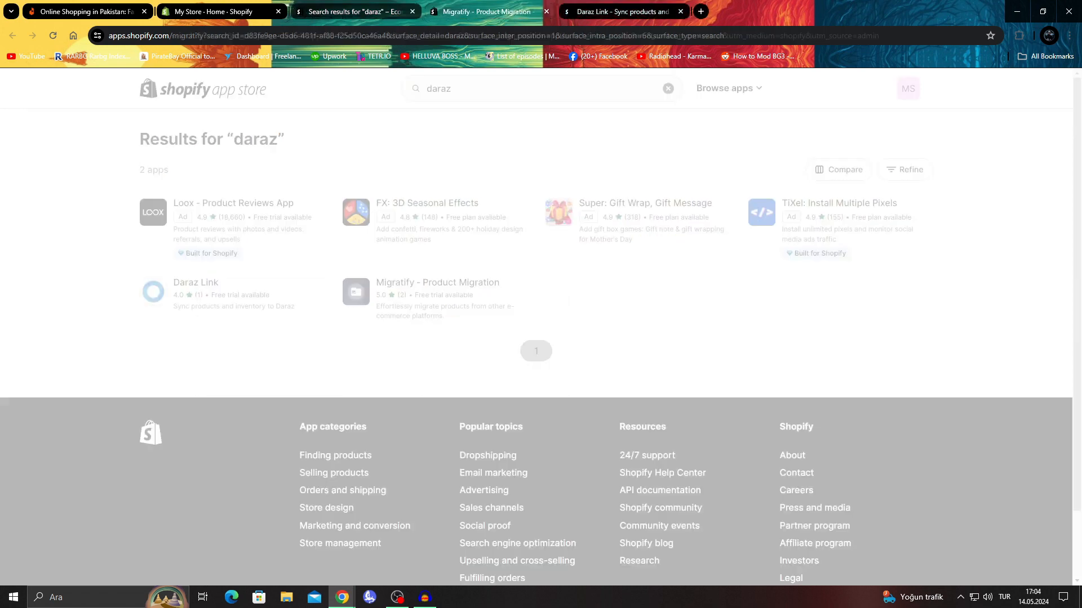
pyautogui.click(437, 281)
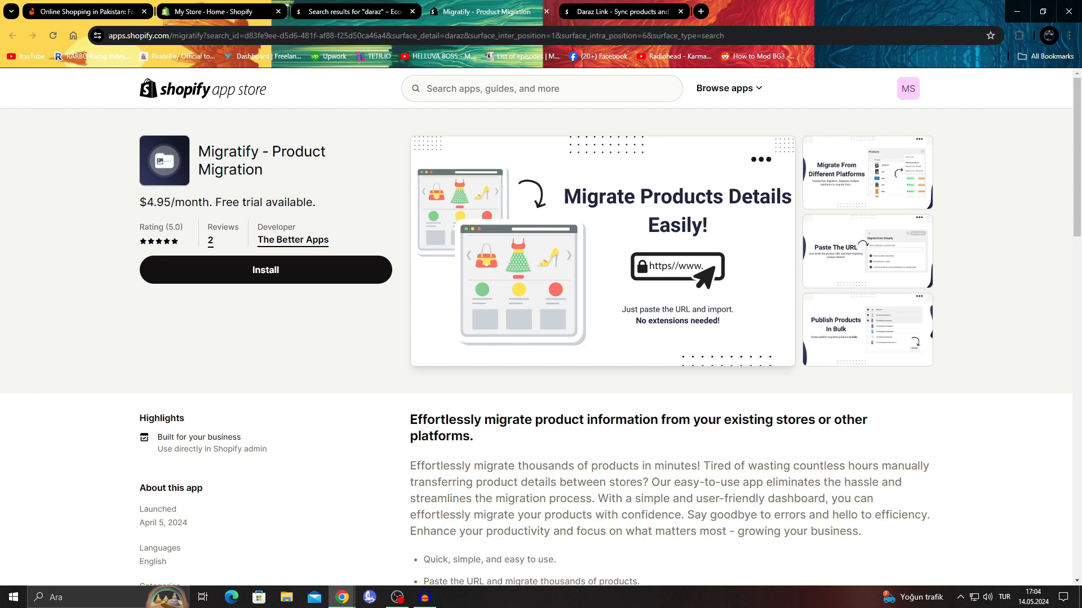
pyautogui.scroll(-3)
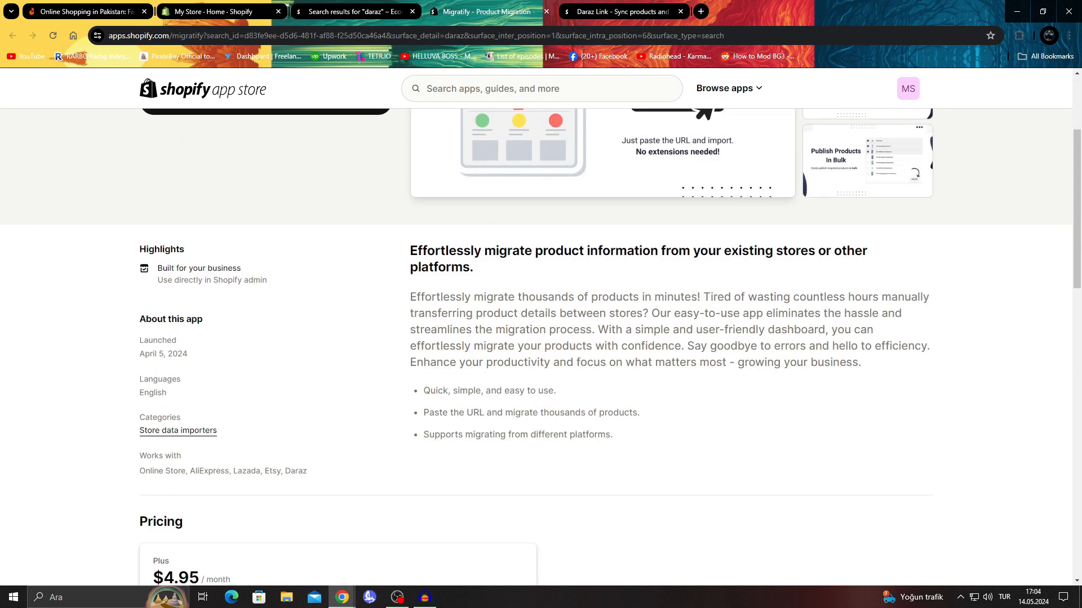
pyautogui.scroll(3)
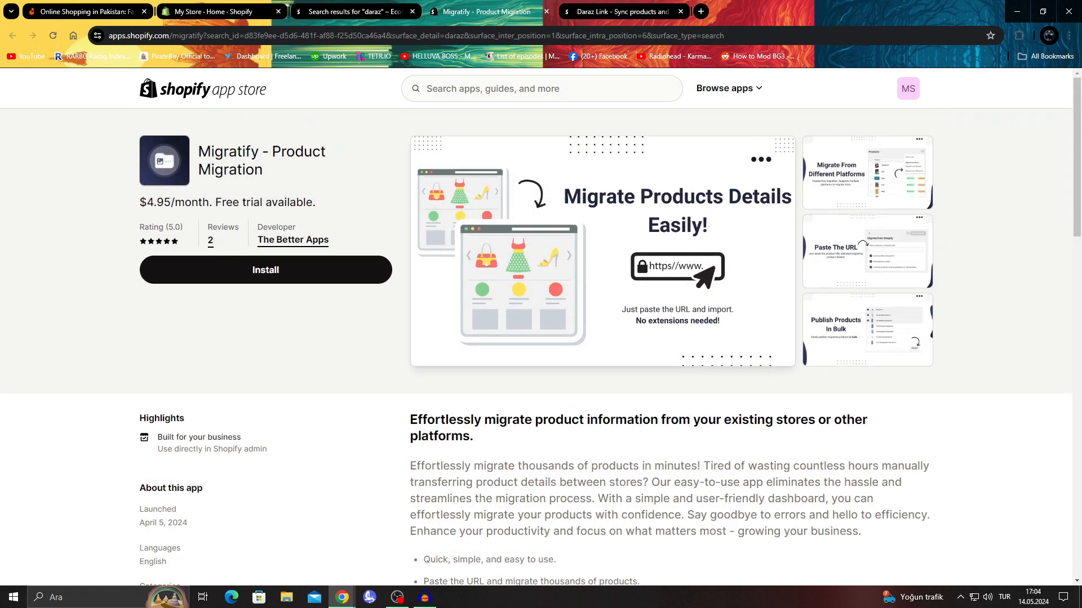
pyautogui.click(866, 173)
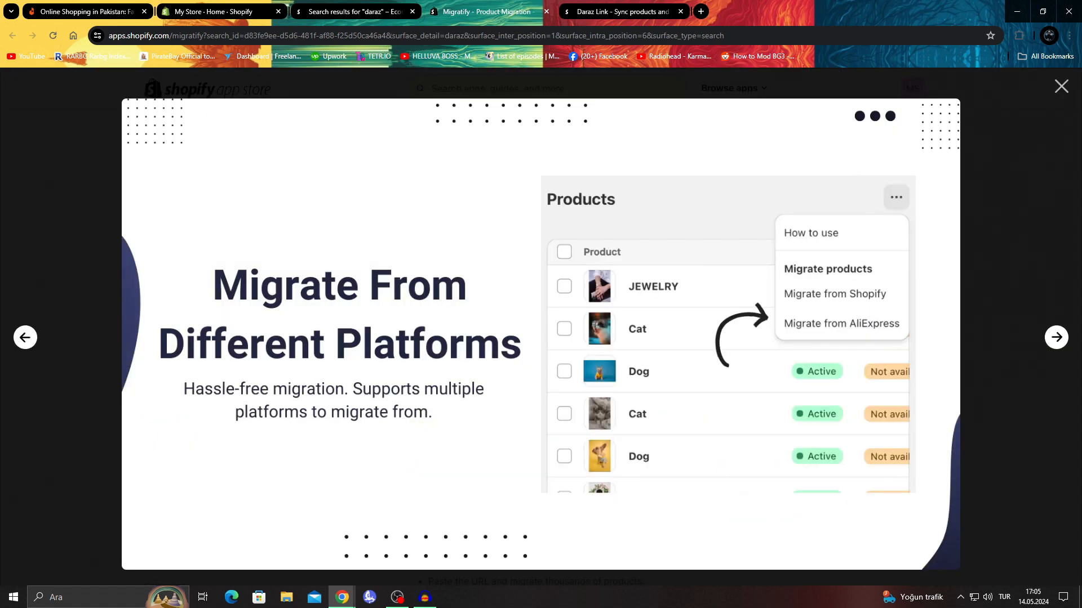
pyautogui.click(1060, 87)
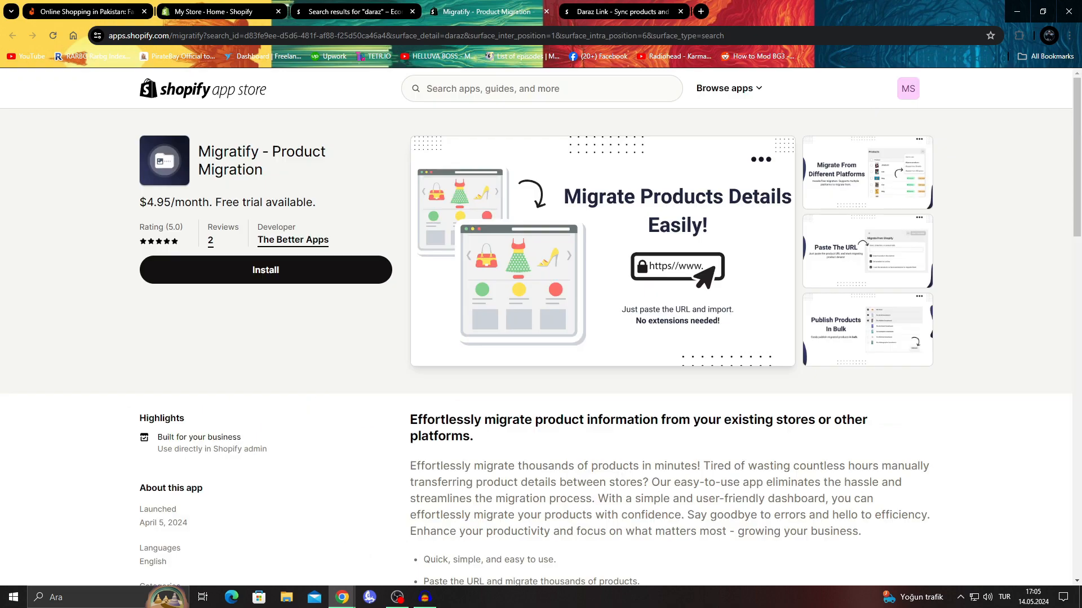
# Check Migratify's Works with Daraz section and $4.95/month Plus pricing
pyautogui.click(866, 171)
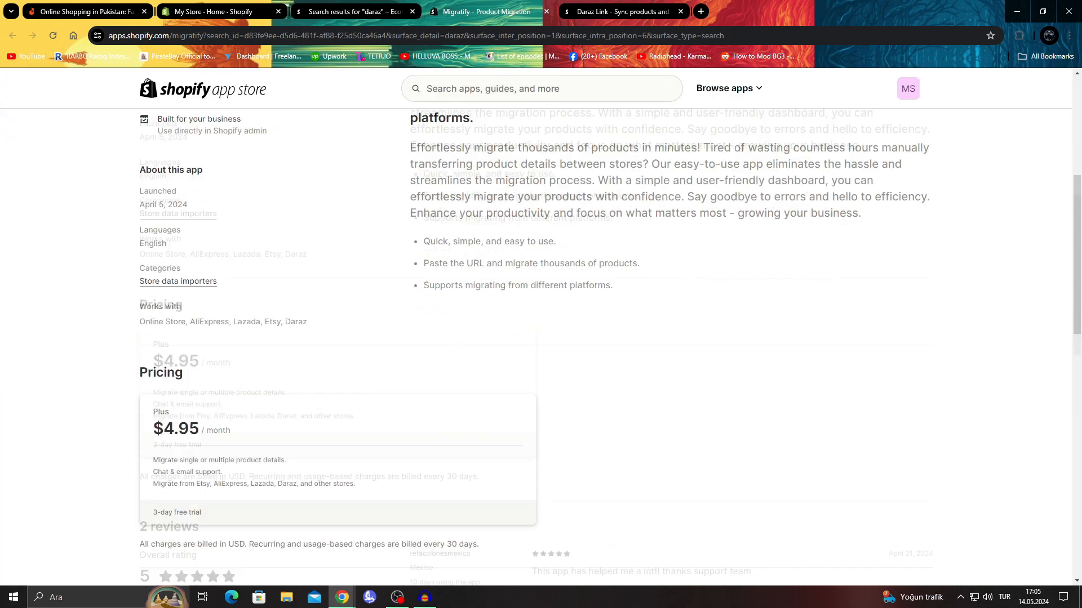
pyautogui.scroll(3)
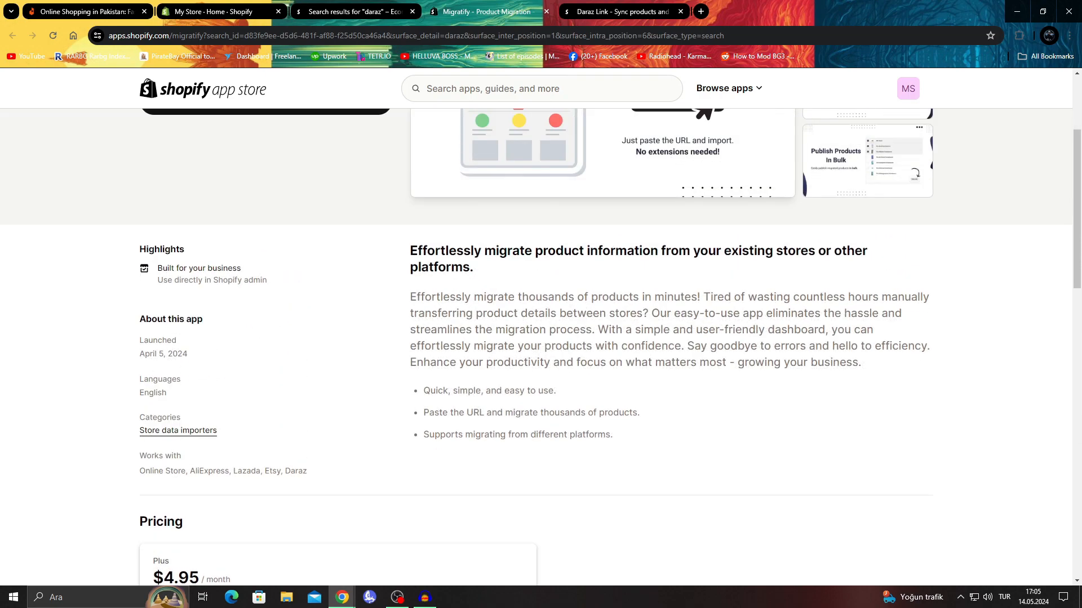
pyautogui.scroll(-3)
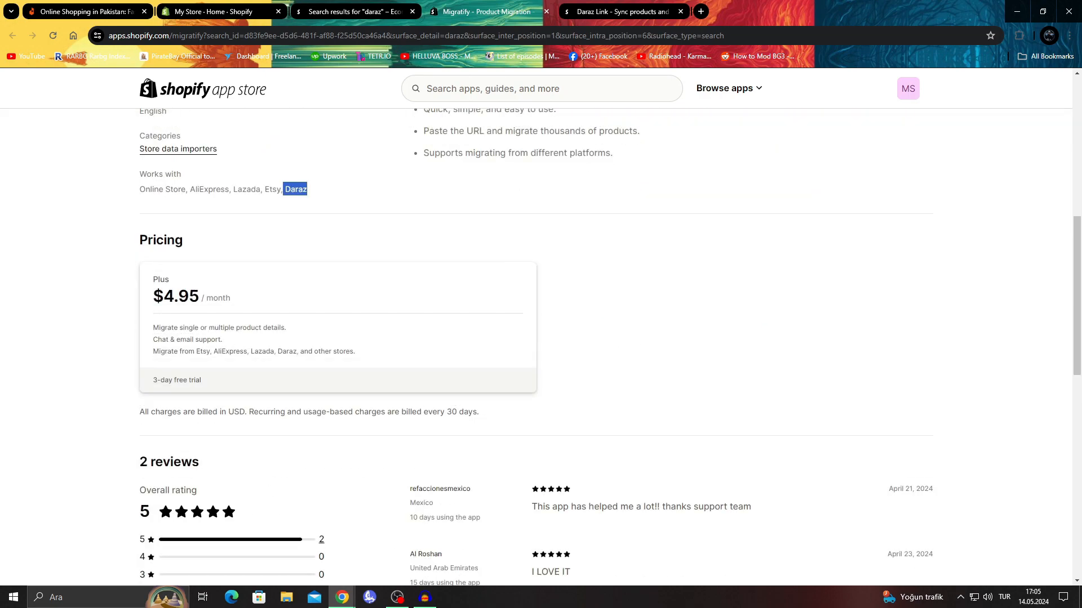
pyautogui.scroll(3)
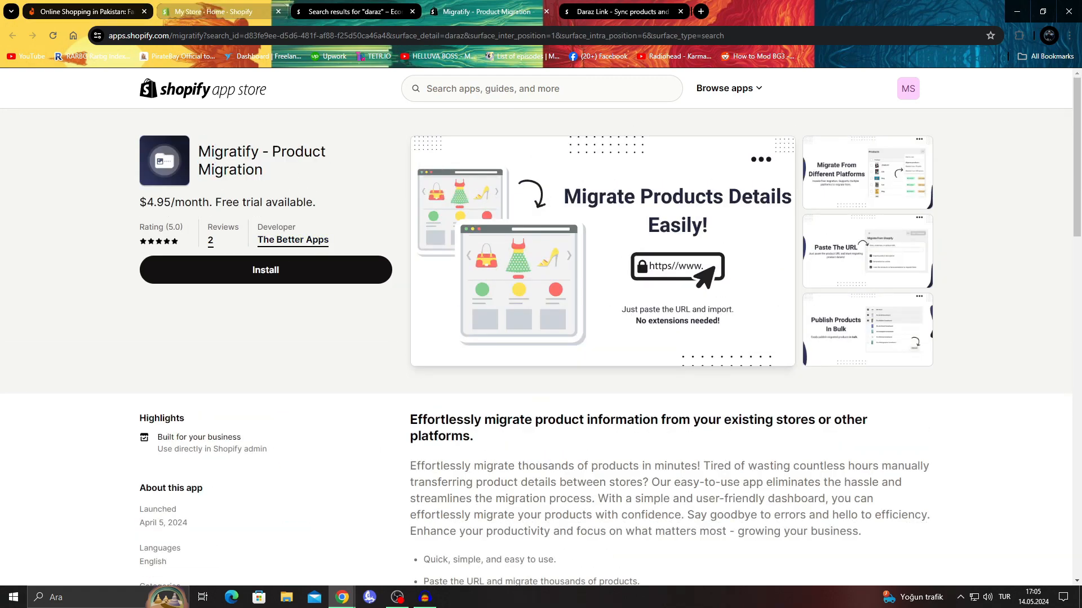
# Browse Daraz's Moisturizers category to a DR.RASHEL Aloe Vera product, then return to Migratify's page
pyautogui.click(214, 11)
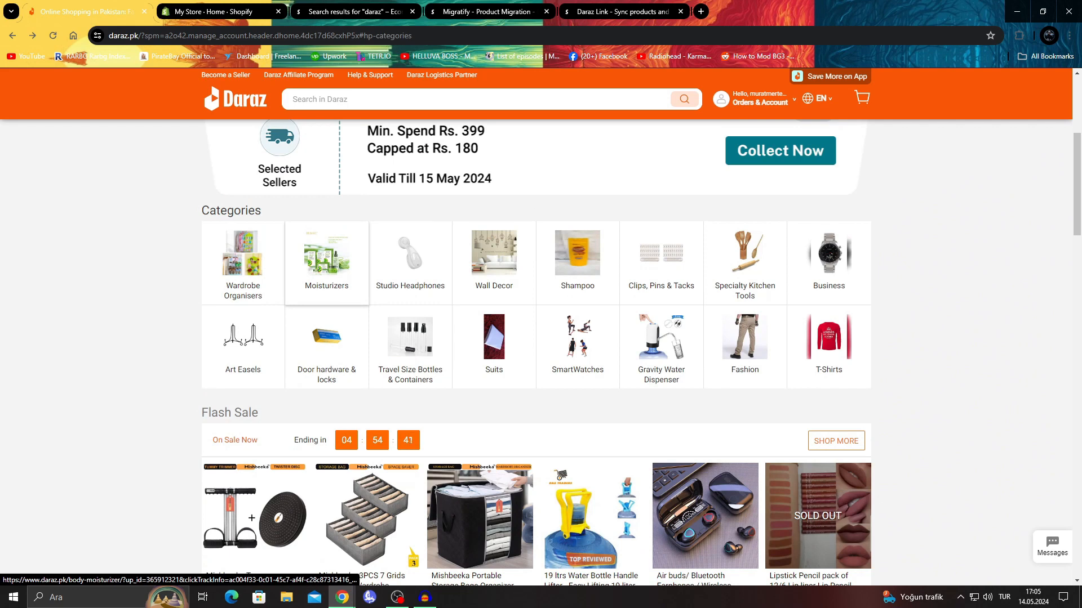
pyautogui.click(326, 264)
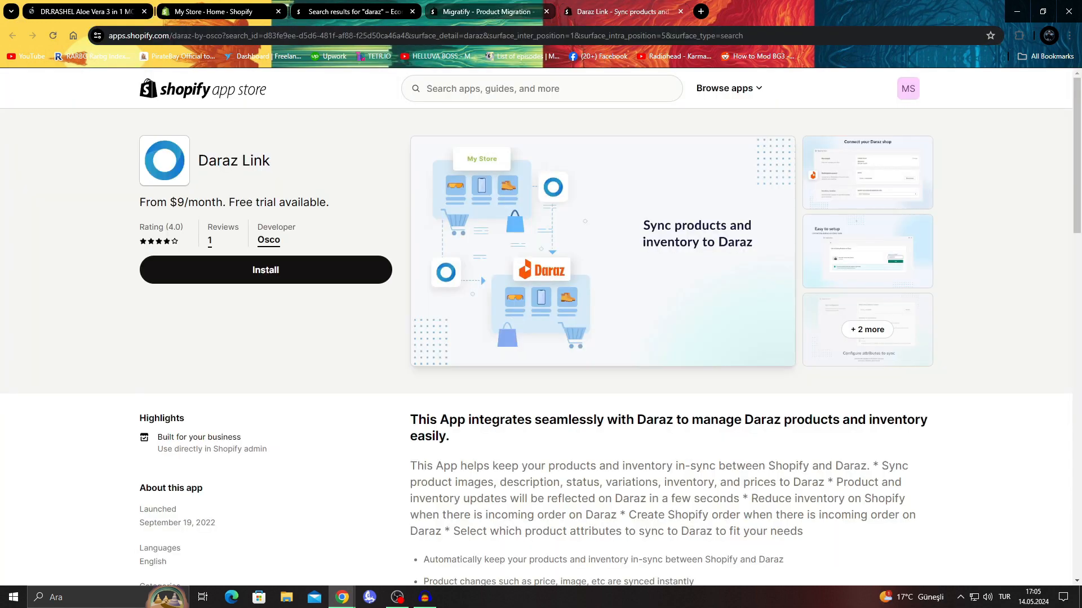
pyautogui.click(484, 12)
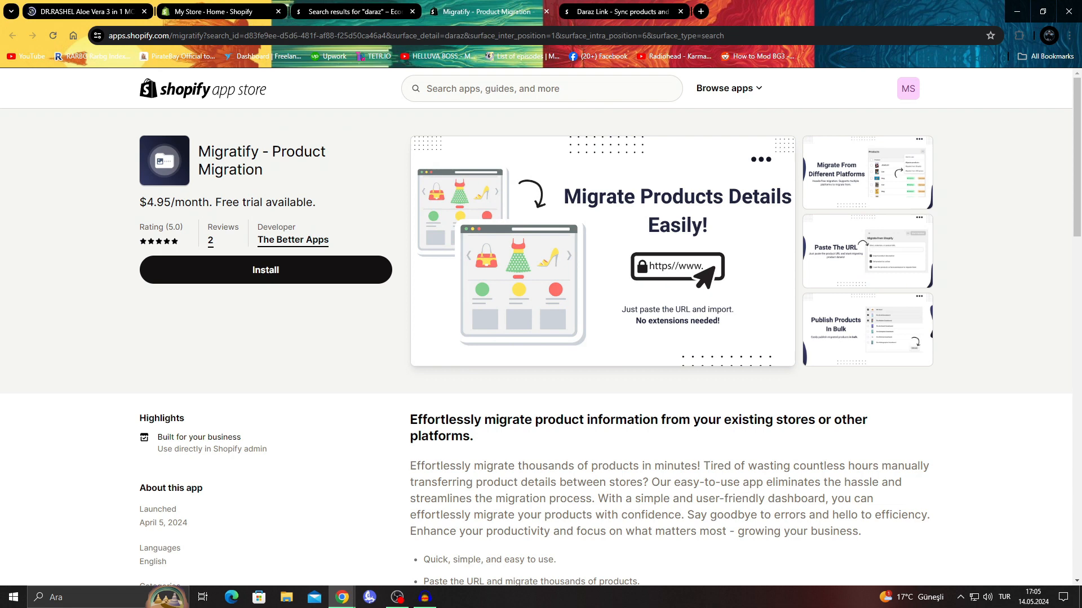
pyautogui.click(867, 250)
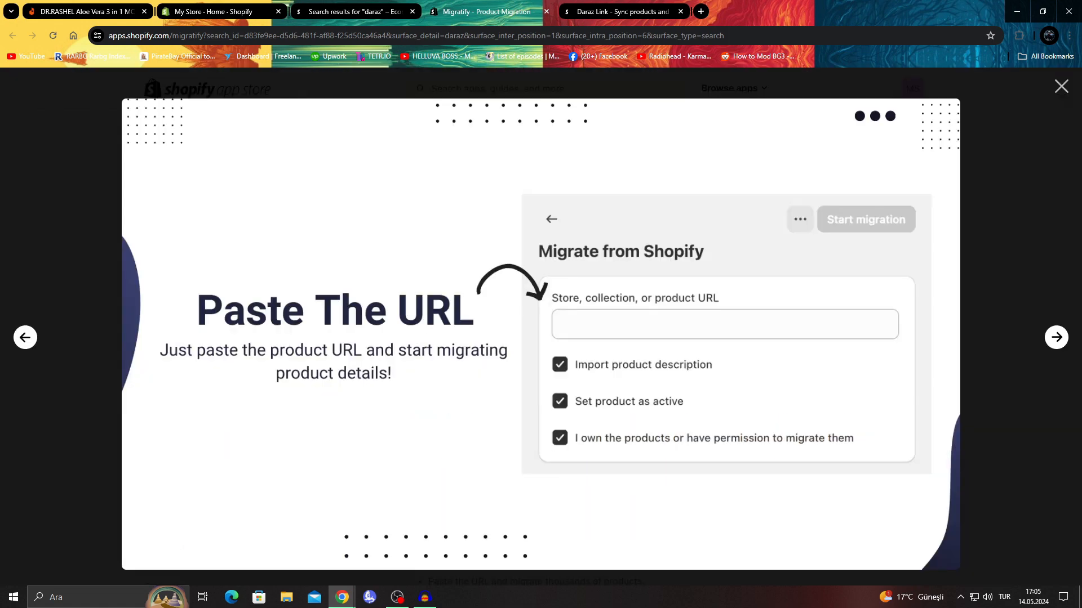
pyautogui.click(1061, 86)
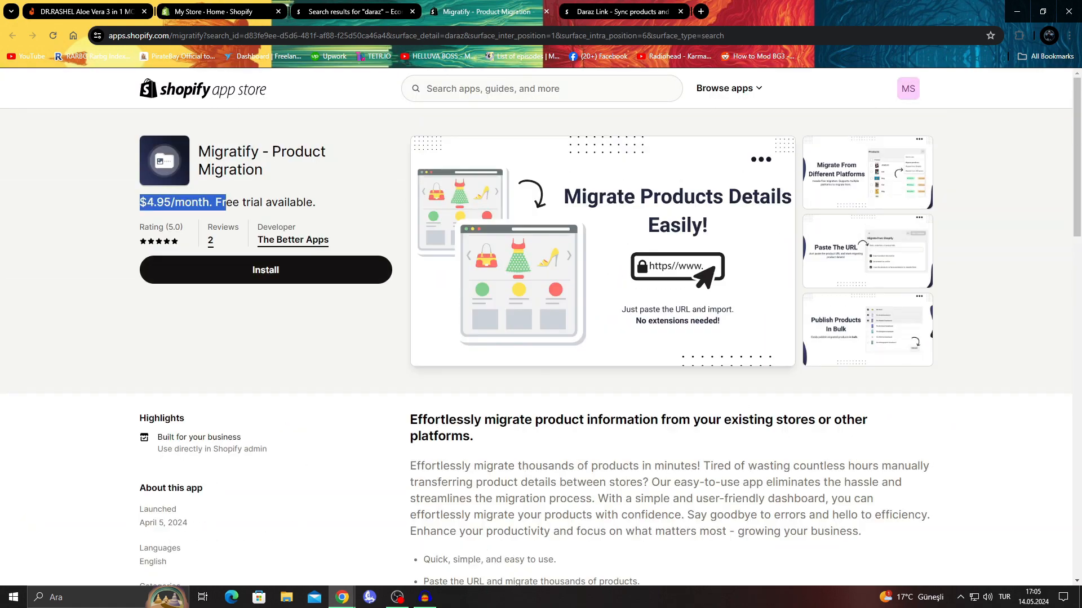
# Return from the Aloe Vera product to the Daraz home page and close the Migratify tab, landing on Daraz Link
pyautogui.click(76, 12)
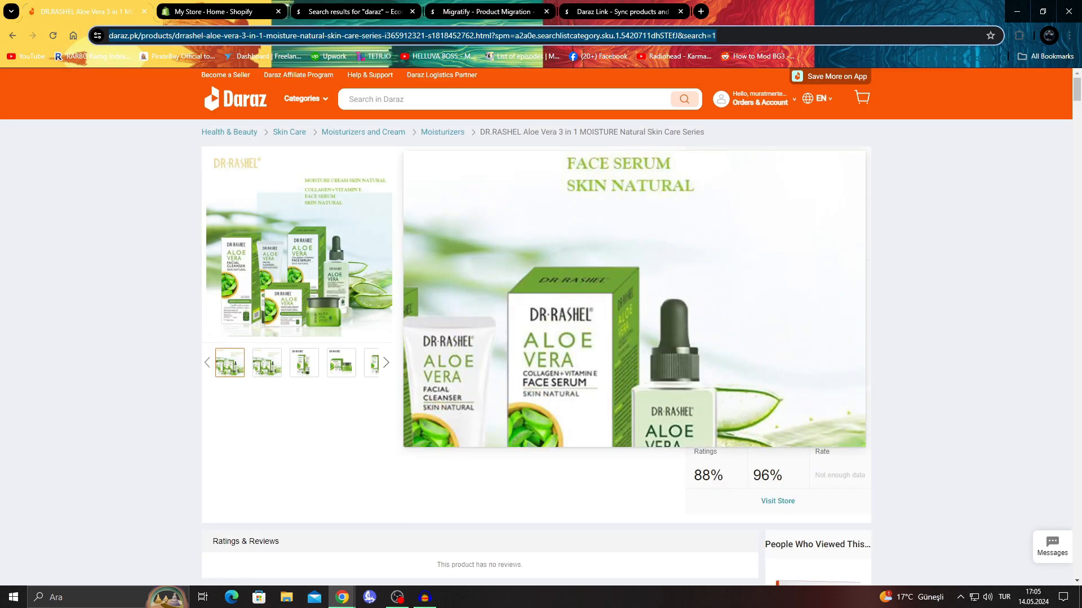
pyautogui.click(483, 11)
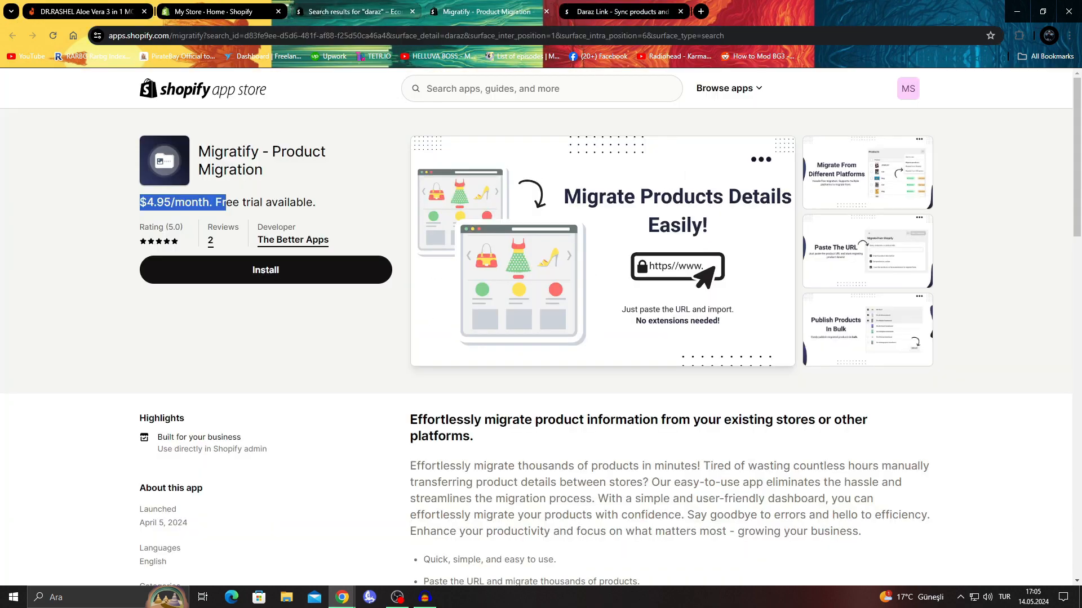
pyautogui.click(82, 11)
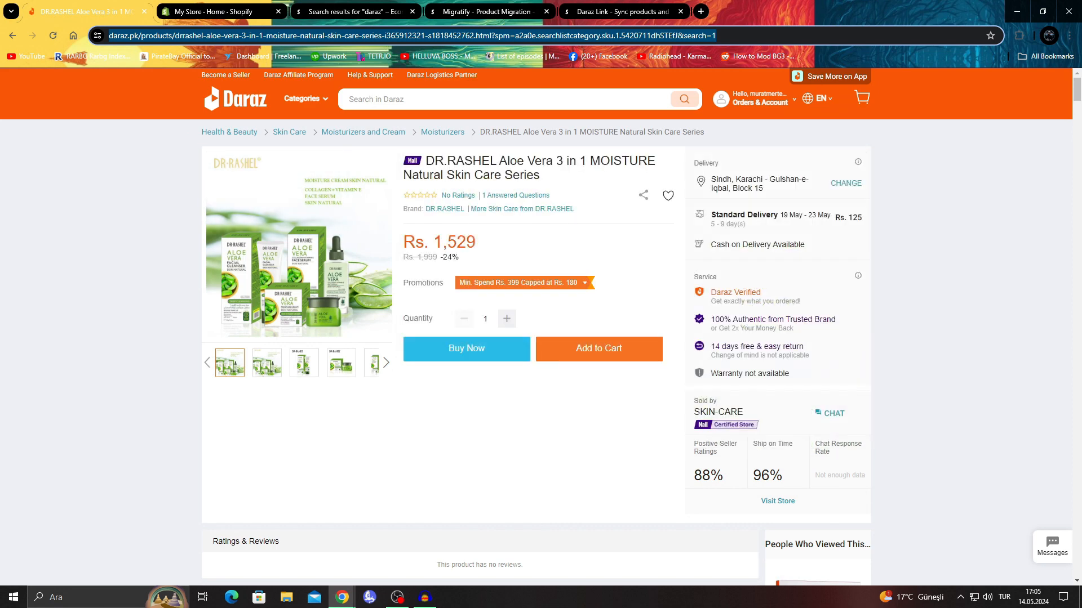
pyautogui.click(239, 99)
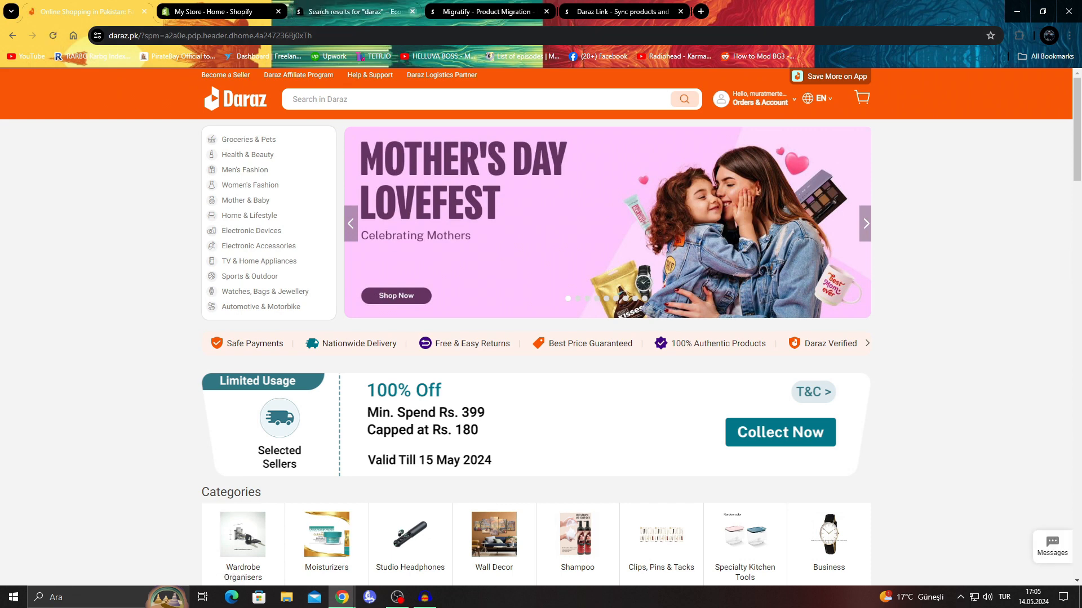
pyautogui.click(351, 12)
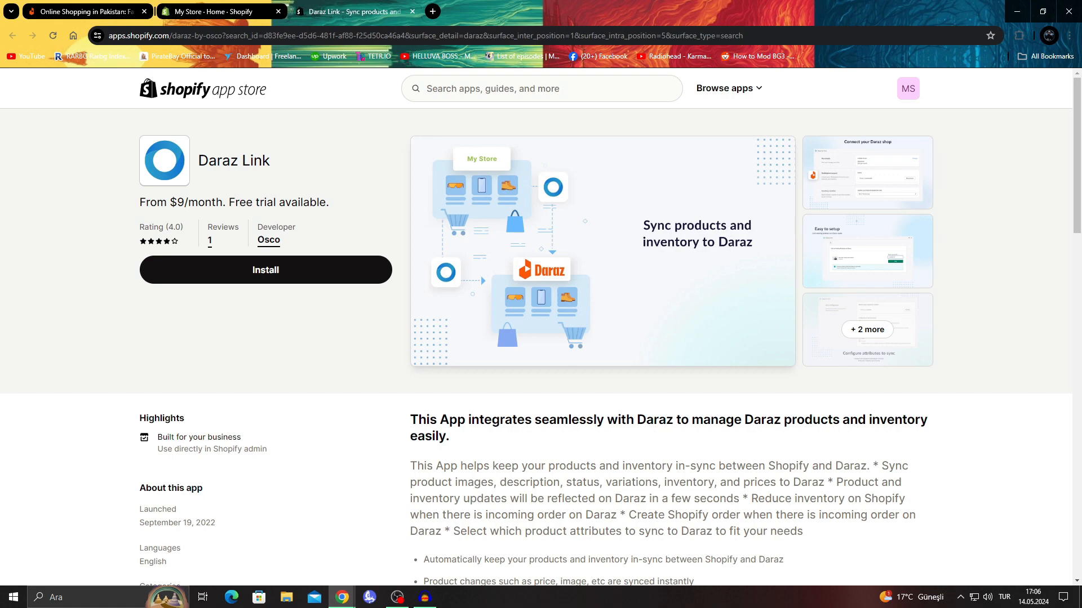
# Review Daraz Link's $9 to $49 monthly pricing tiers, then move to the Shopify admin home
pyautogui.scroll(-3)
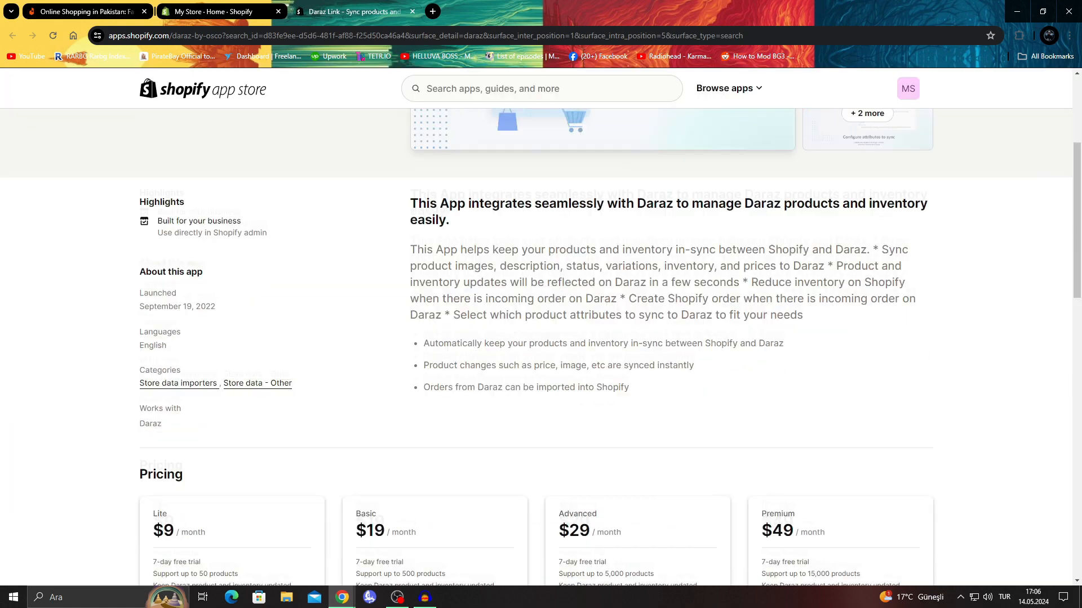
pyautogui.scroll(-3)
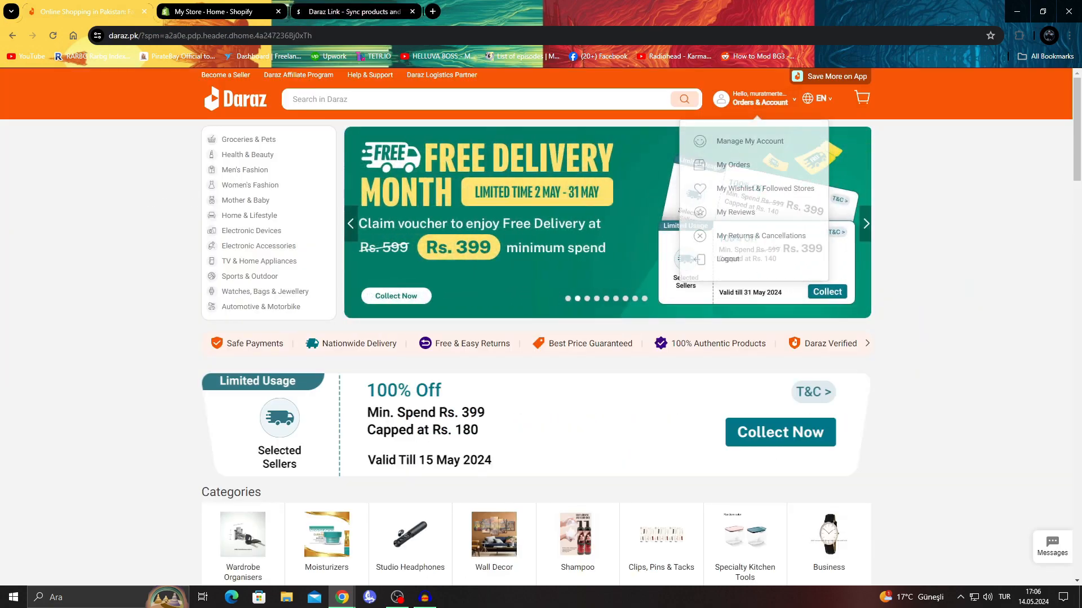
pyautogui.scroll(-3)
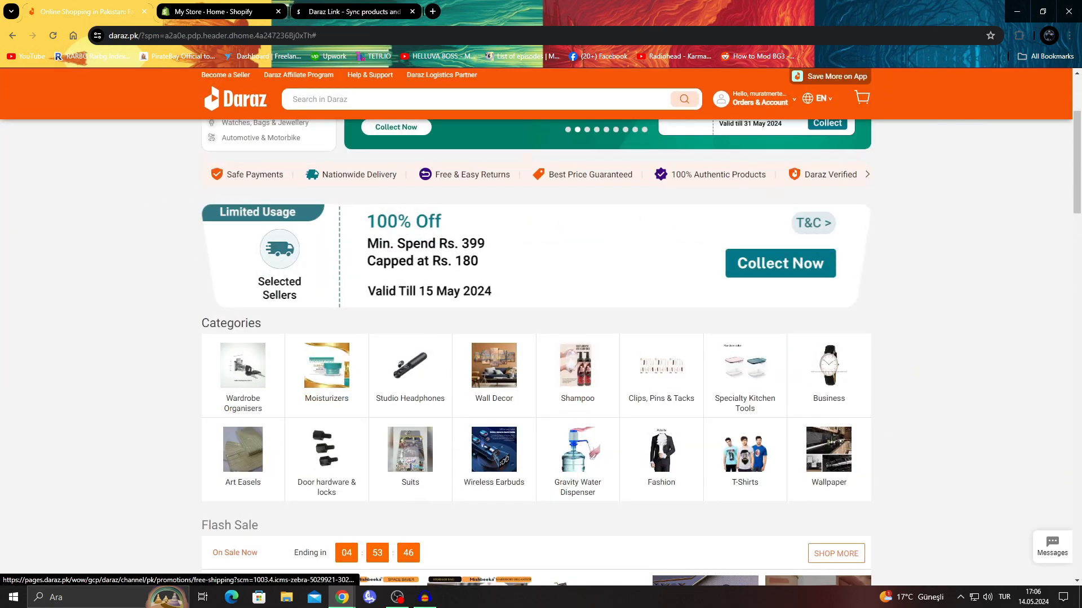
pyautogui.click(214, 12)
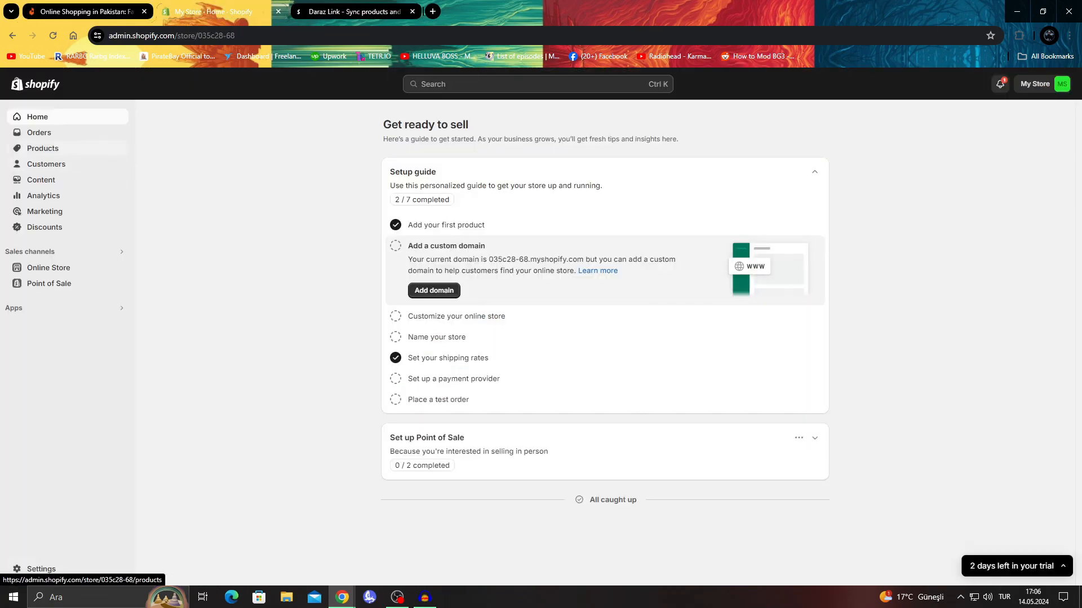
# Open the Shopify store's Products section, then return to the Daraz Link app page
pyautogui.click(42, 149)
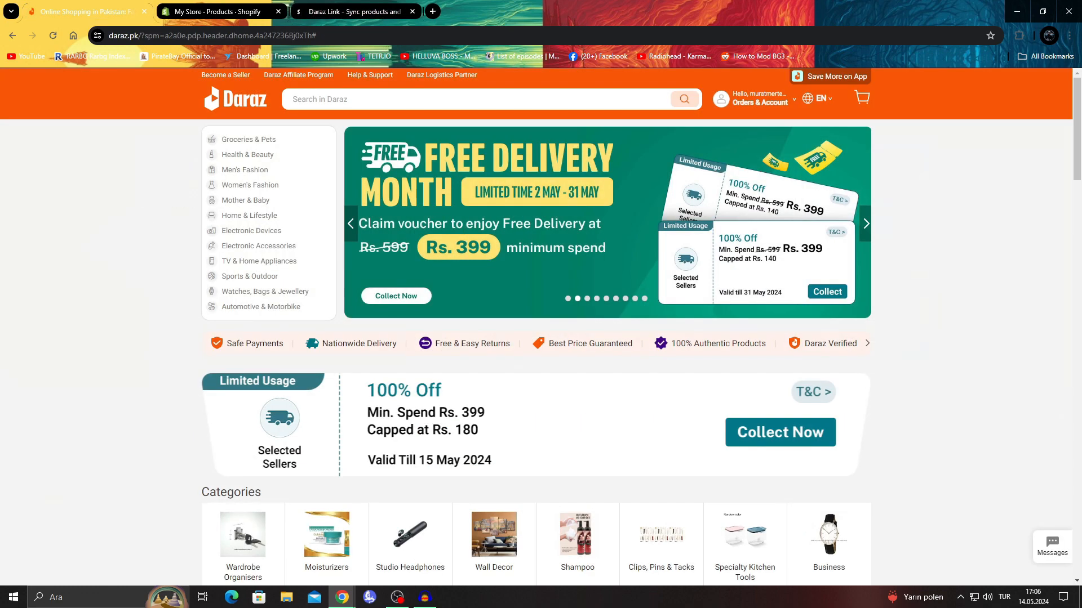
pyautogui.click(351, 11)
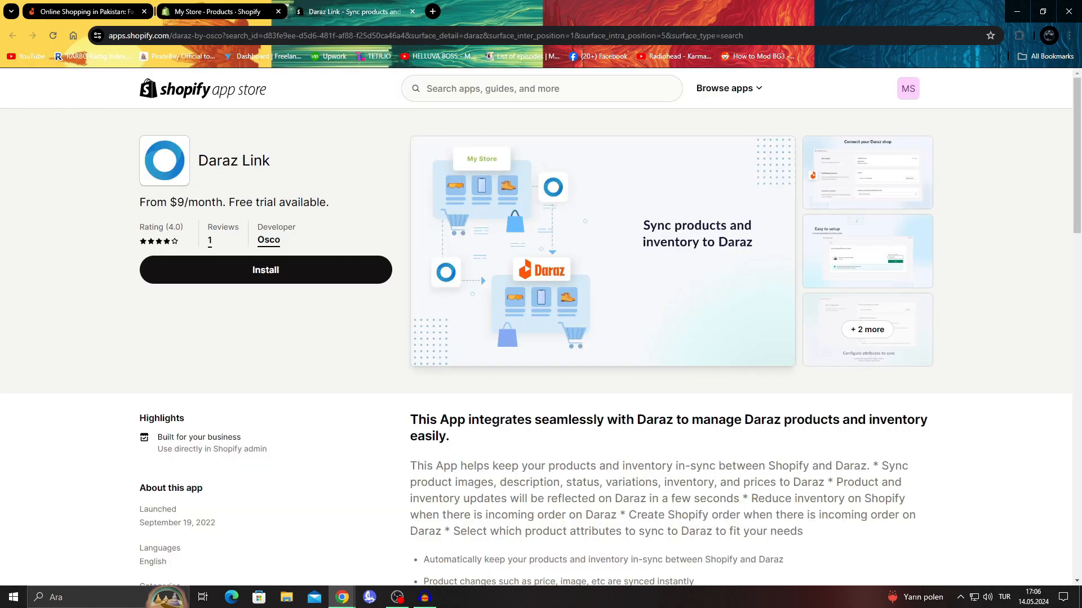